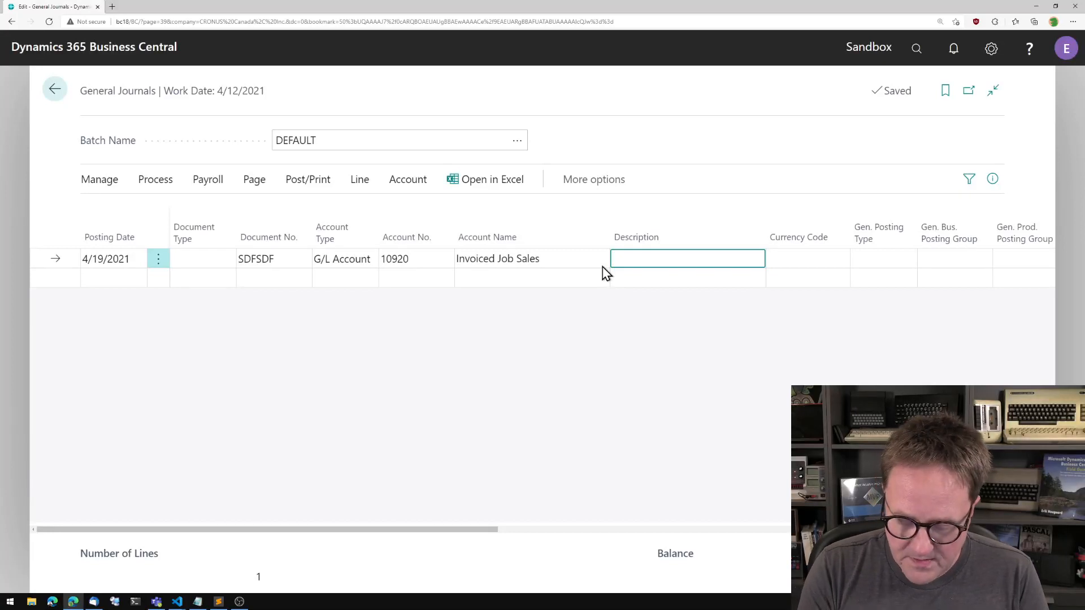
Step: Enter the description 'Important posting today!!' and confirm posting the journal lines
text(Important)
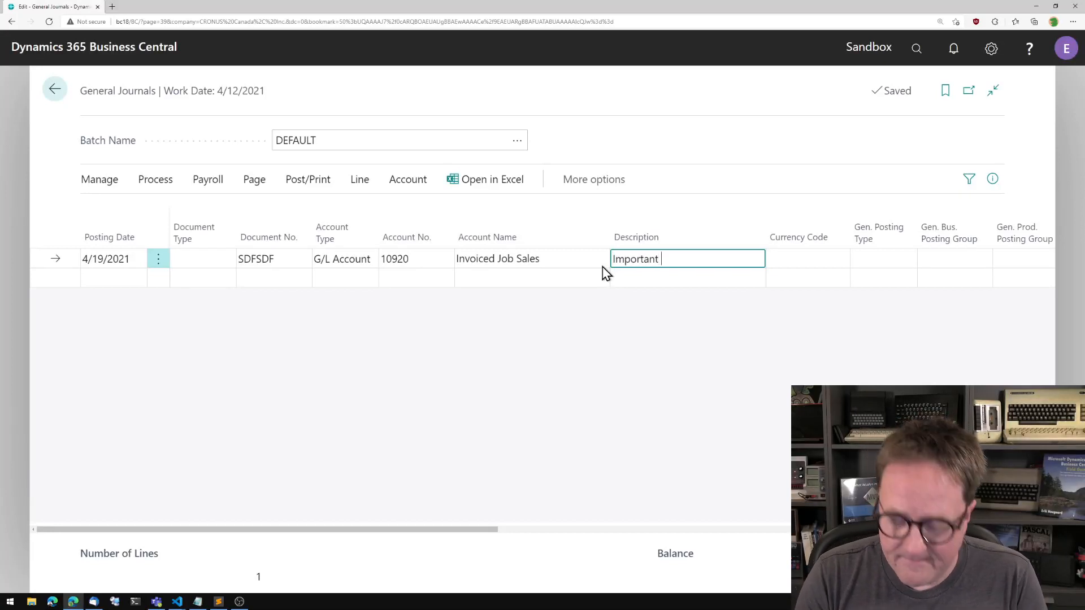
text(posting today)
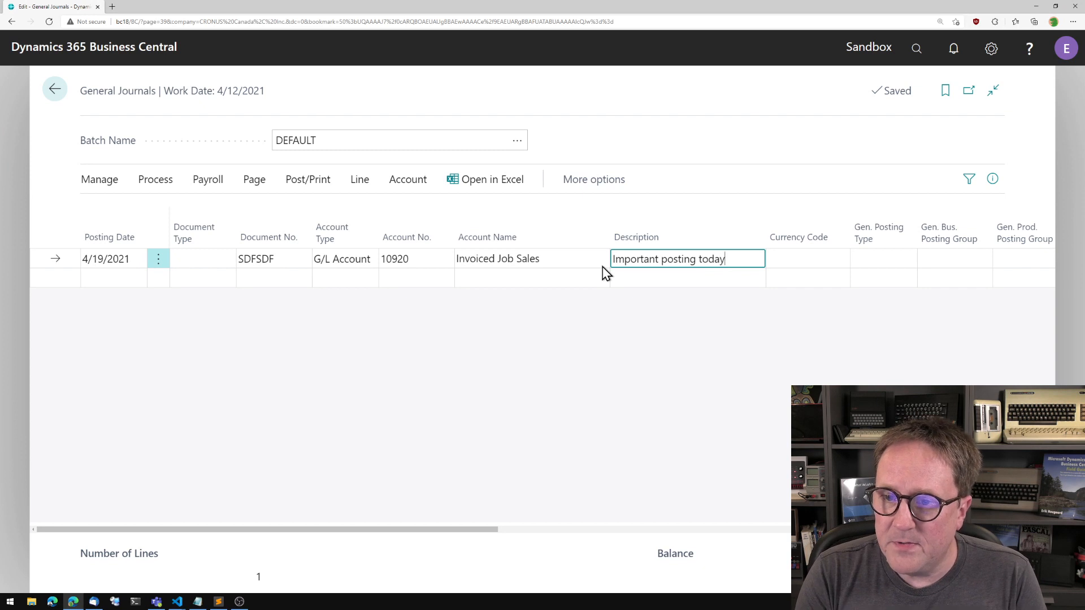
text(!!)
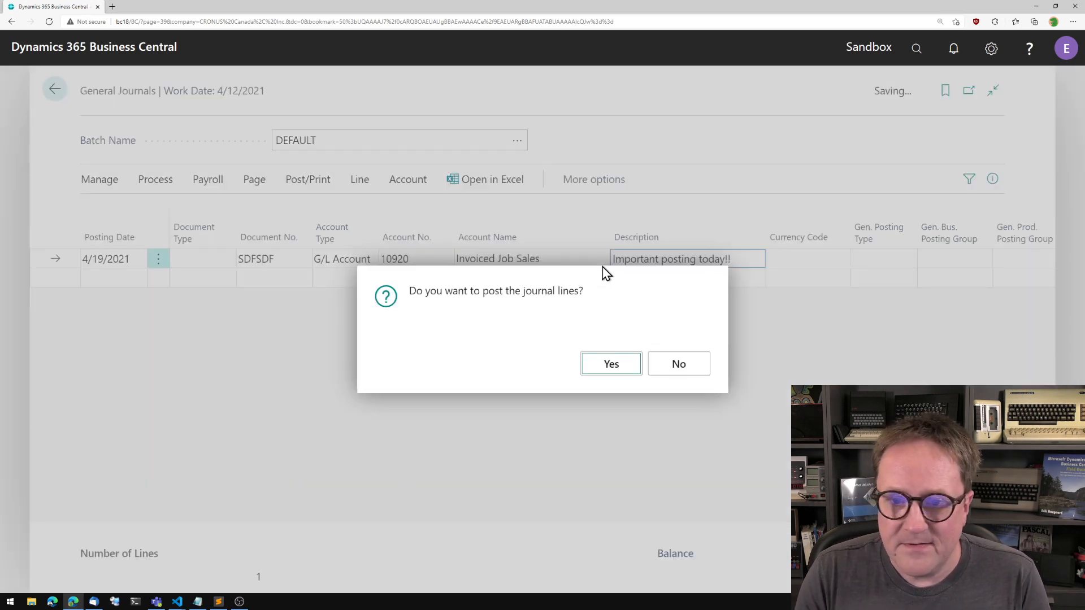
click(610, 363)
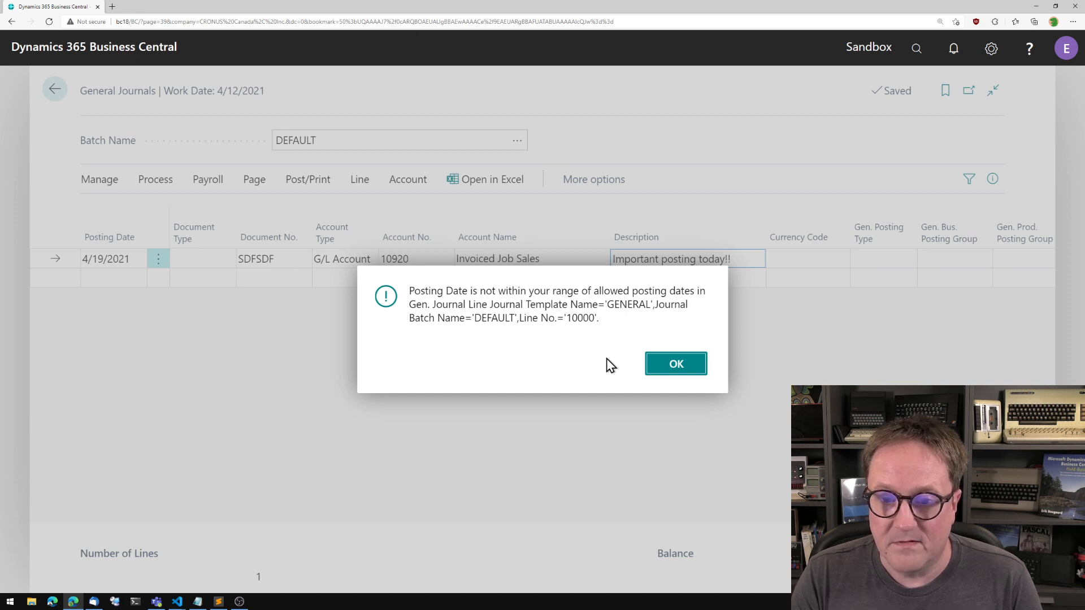
mouse_move(676, 364)
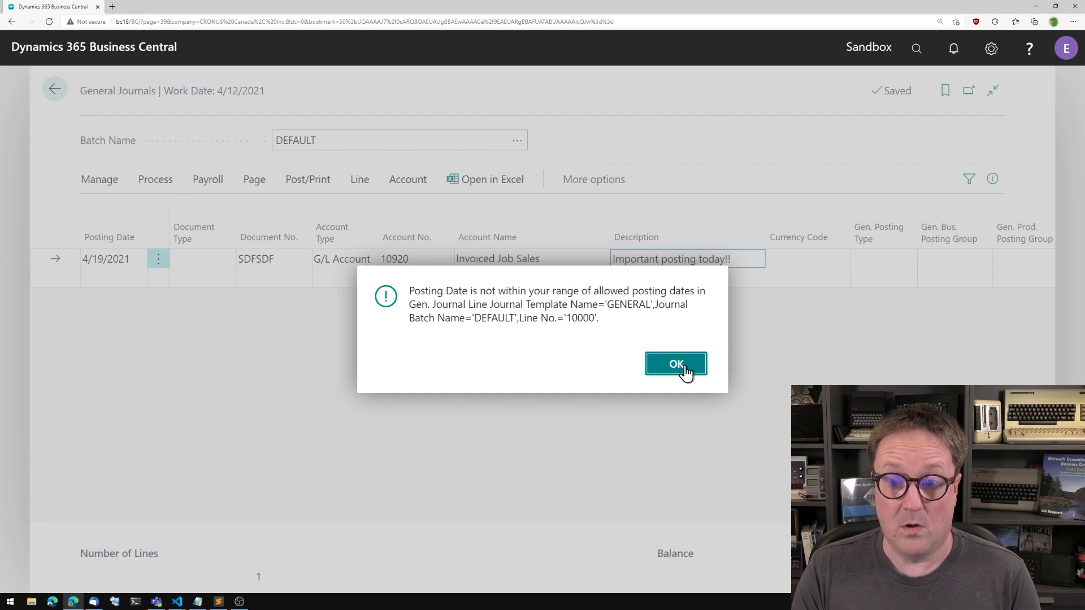
Step: Dismiss the posting-date error to return to the general journal
click(676, 364)
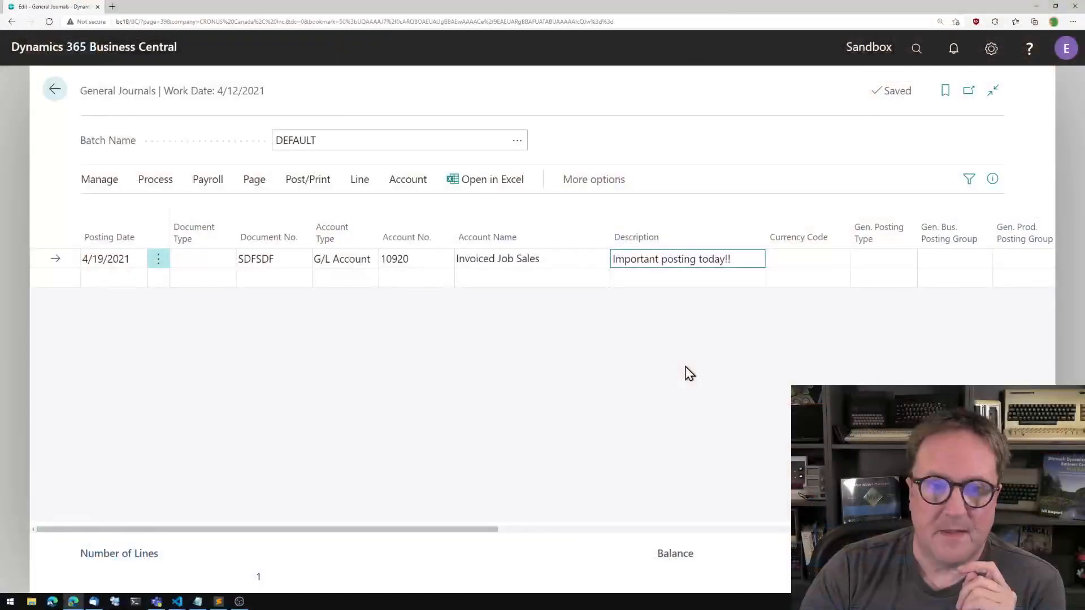
Step: Retry posting, then find 'user setup' and begin editing its Allow Posting From date
click(307, 180)
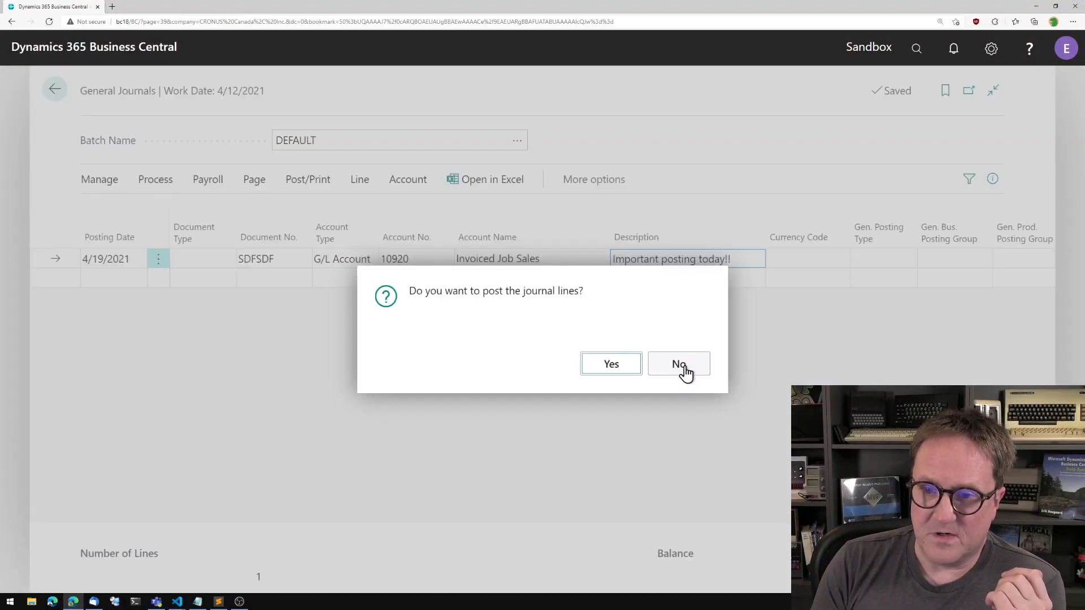
click(610, 364)
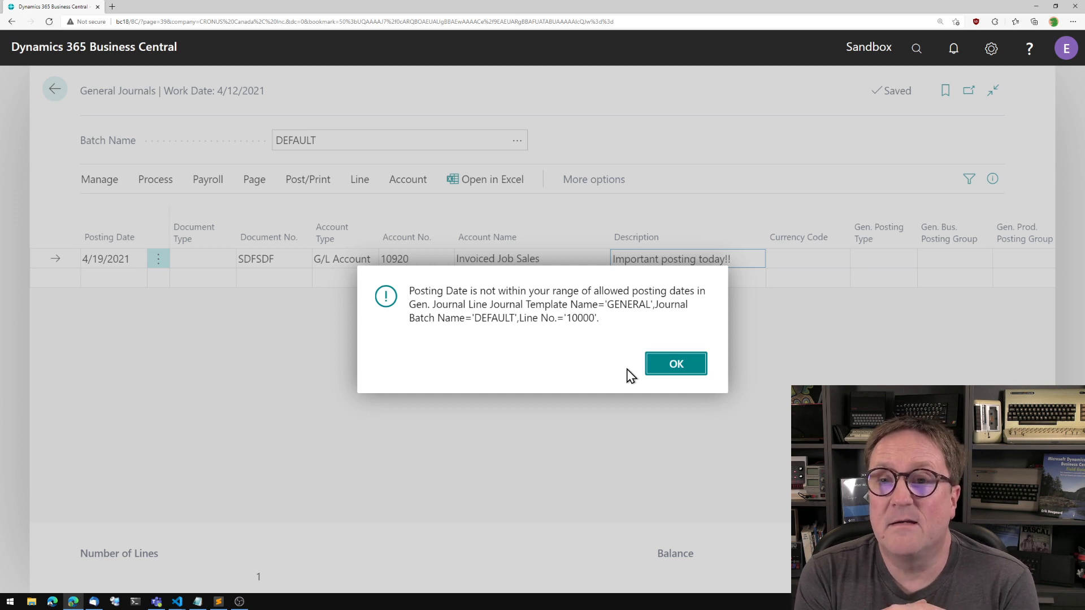
mouse_move(676, 363)
text(user)
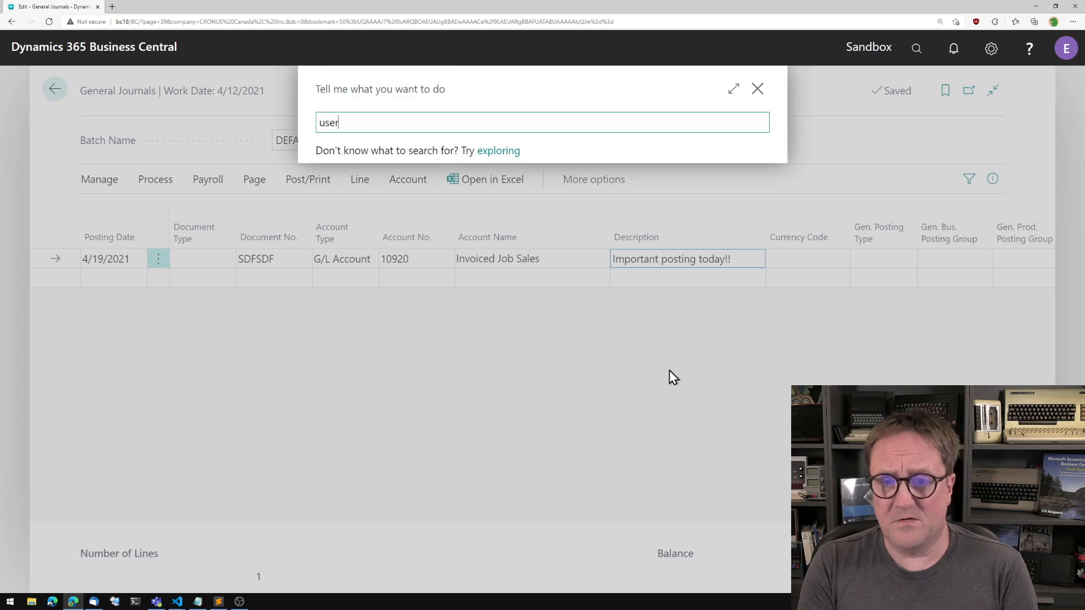
text(setup)
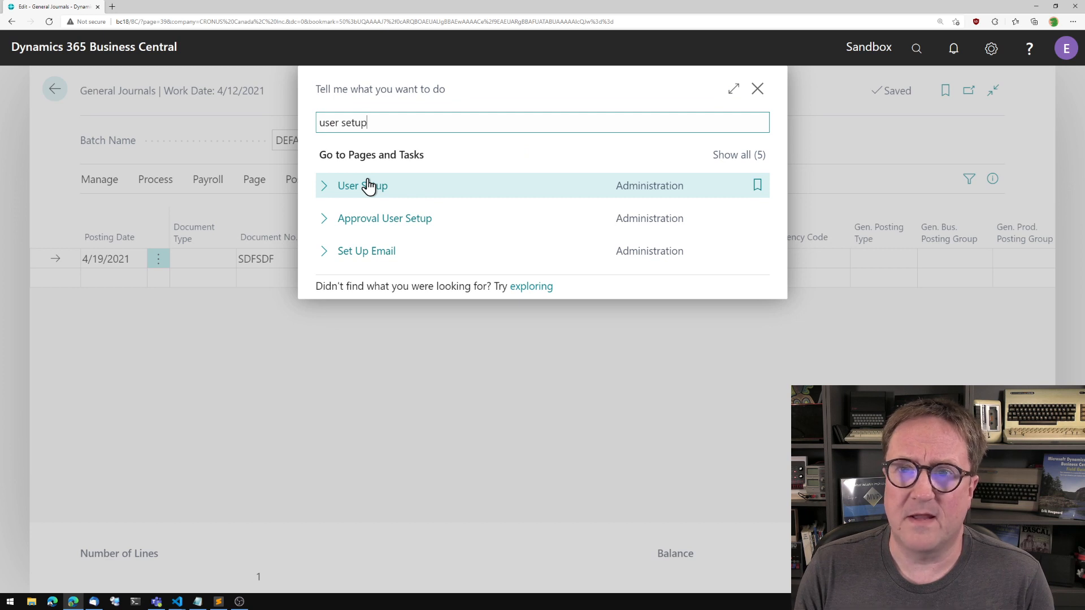
mouse_move(375, 193)
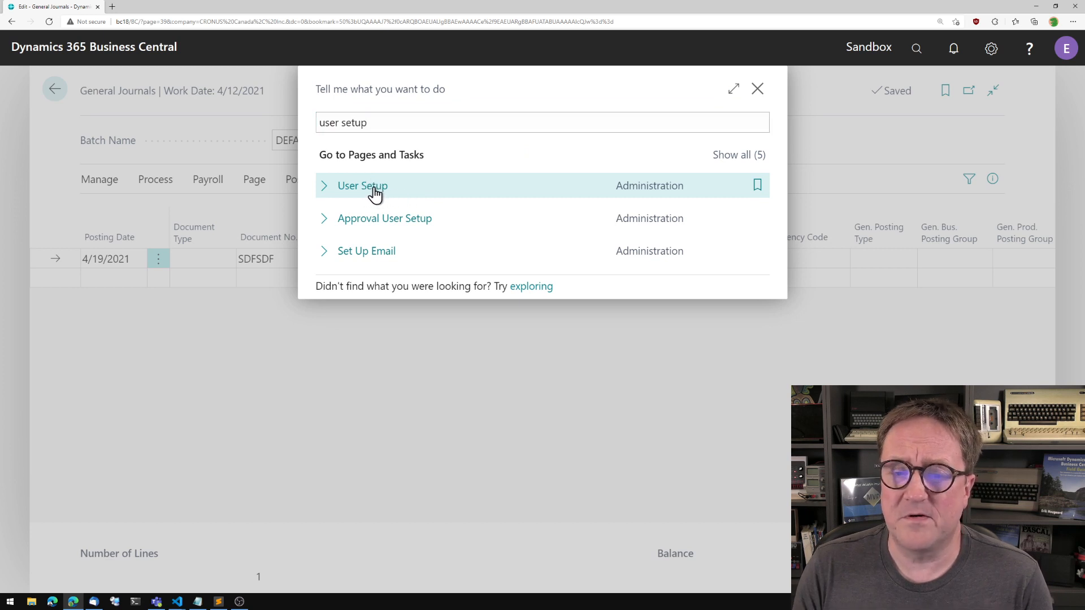
click(361, 185)
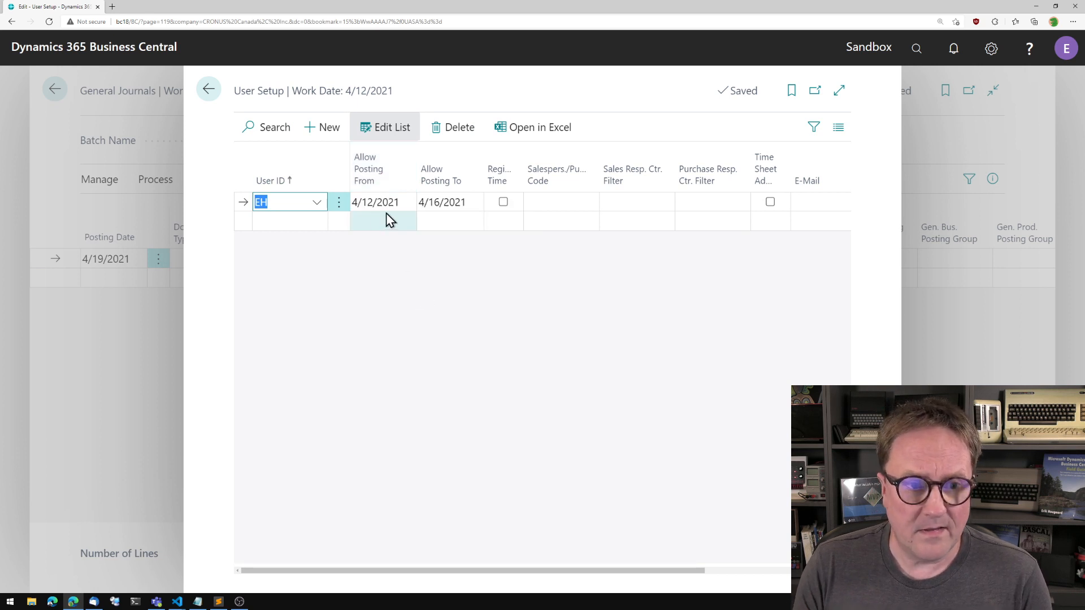
mouse_move(463, 284)
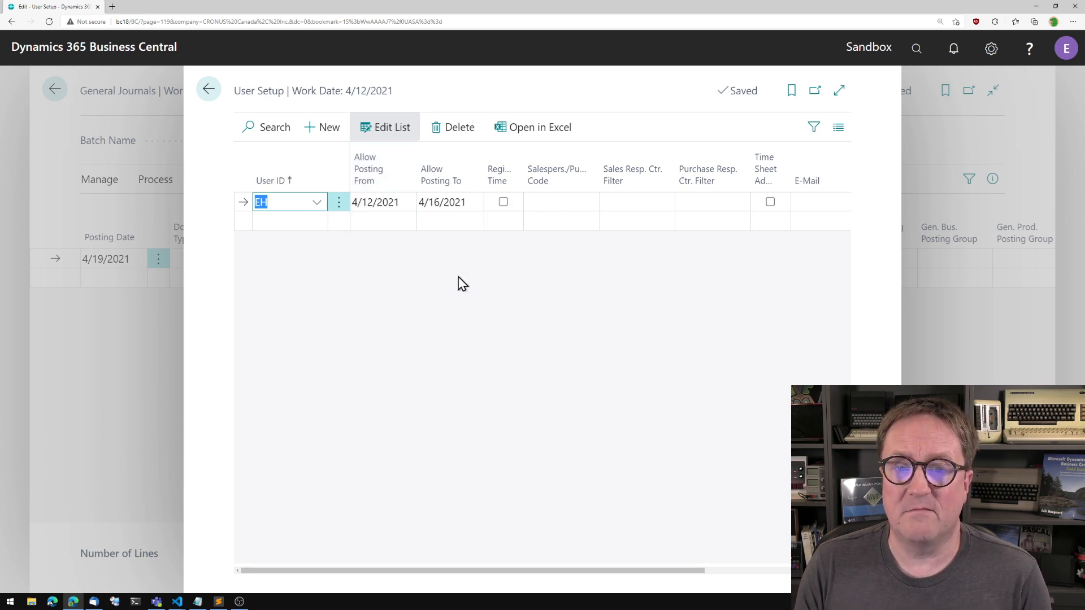
click(382, 201)
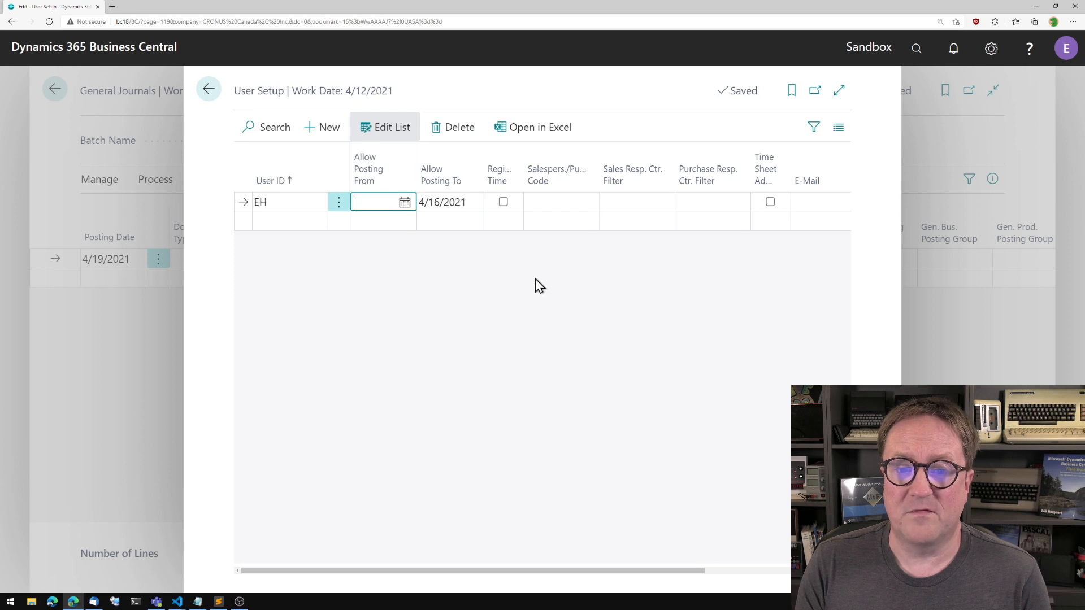
Step: Return to the journal and attempt posting the lines once more
click(208, 88)
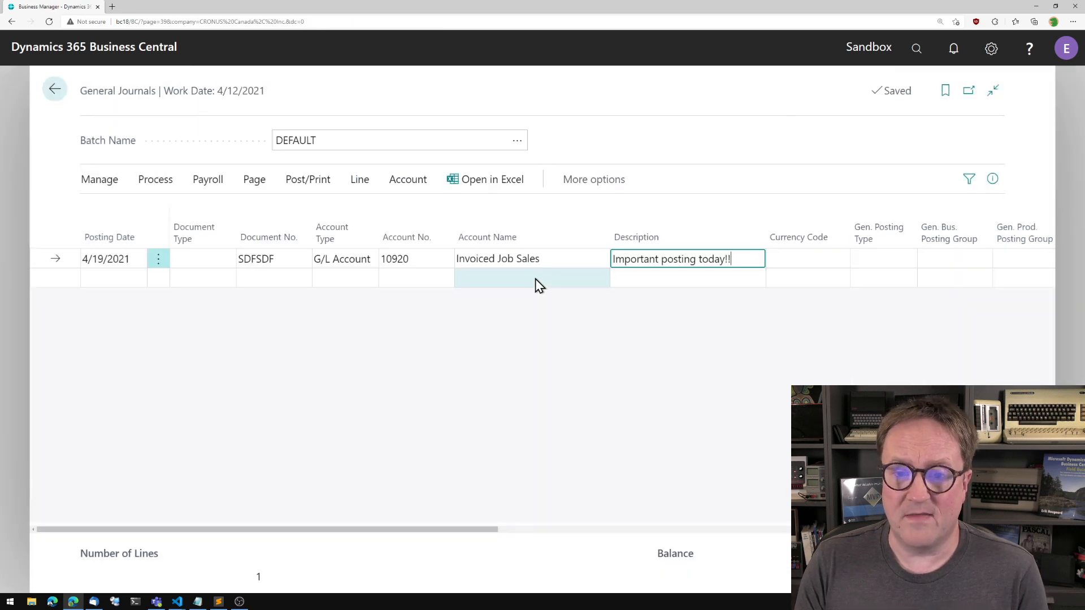
click(308, 180)
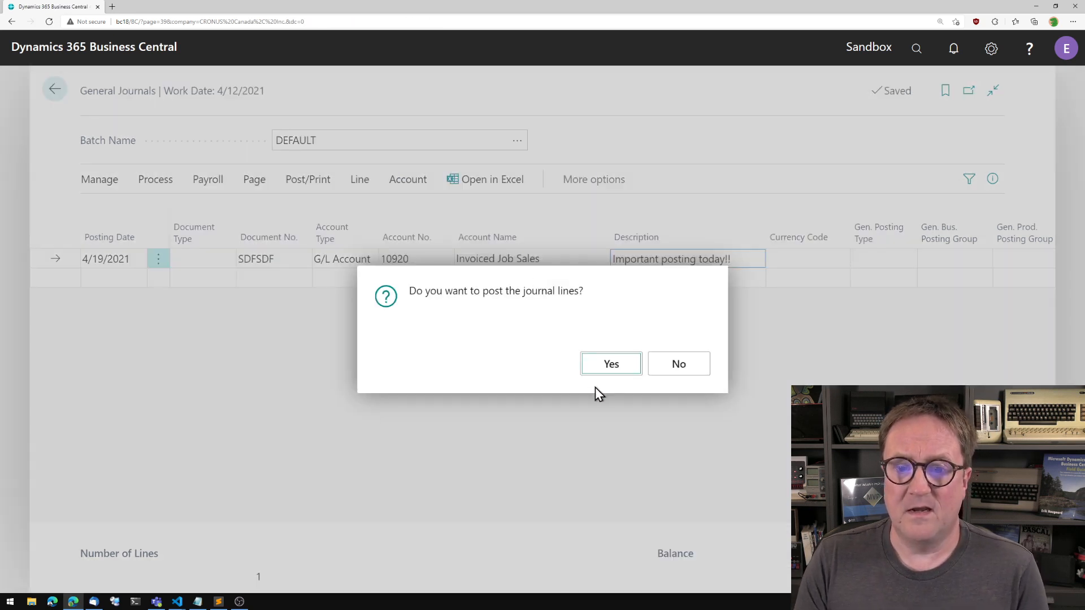
click(609, 363)
text(gen l)
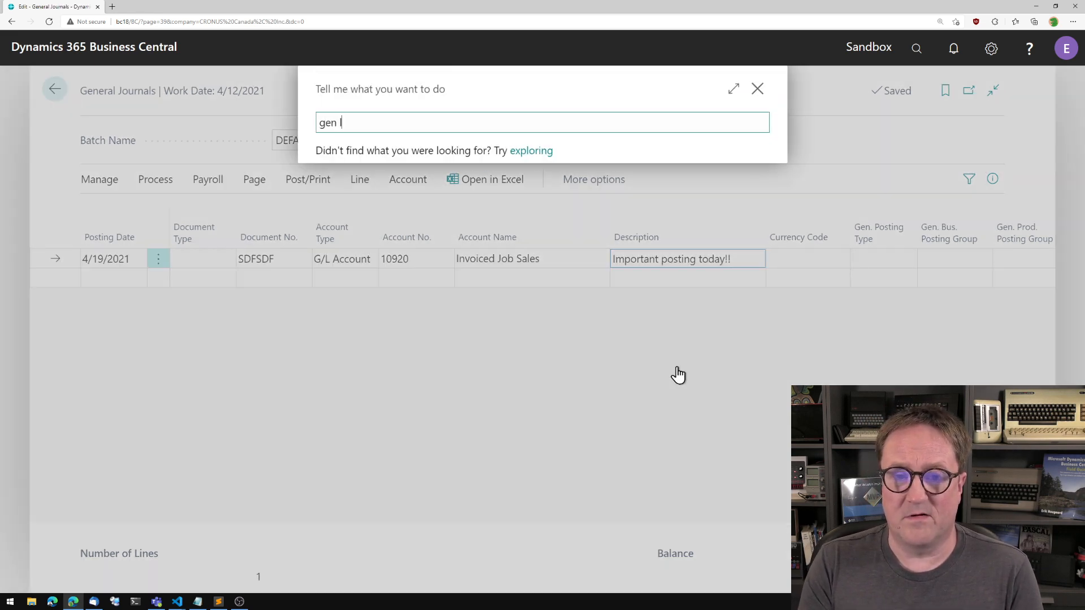
Step: Locate General Ledger Setup, select its Allow Posting From field, then go back
text(ed setup)
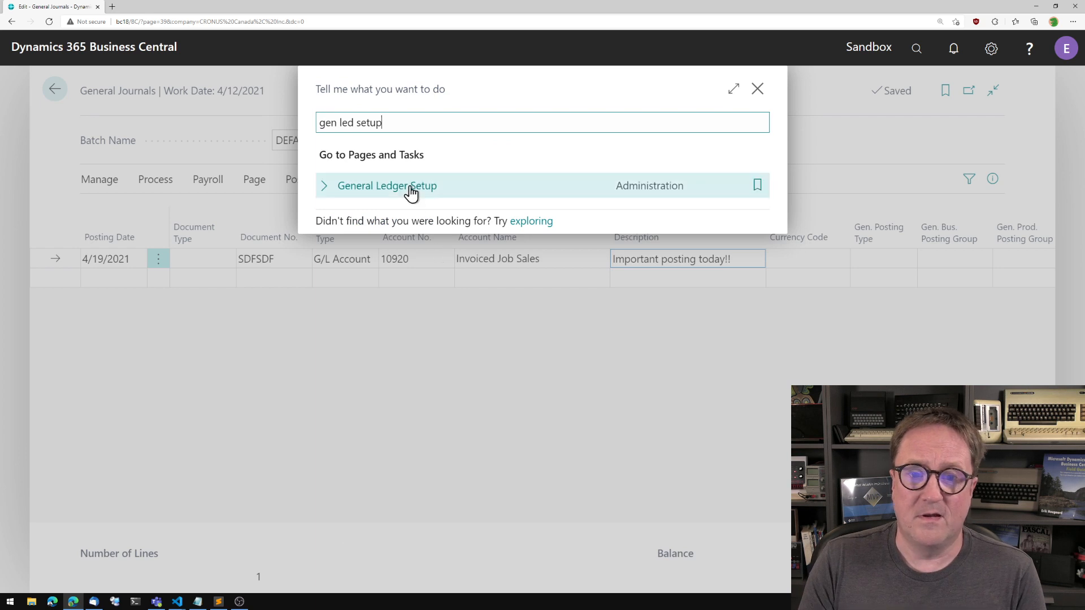
click(387, 186)
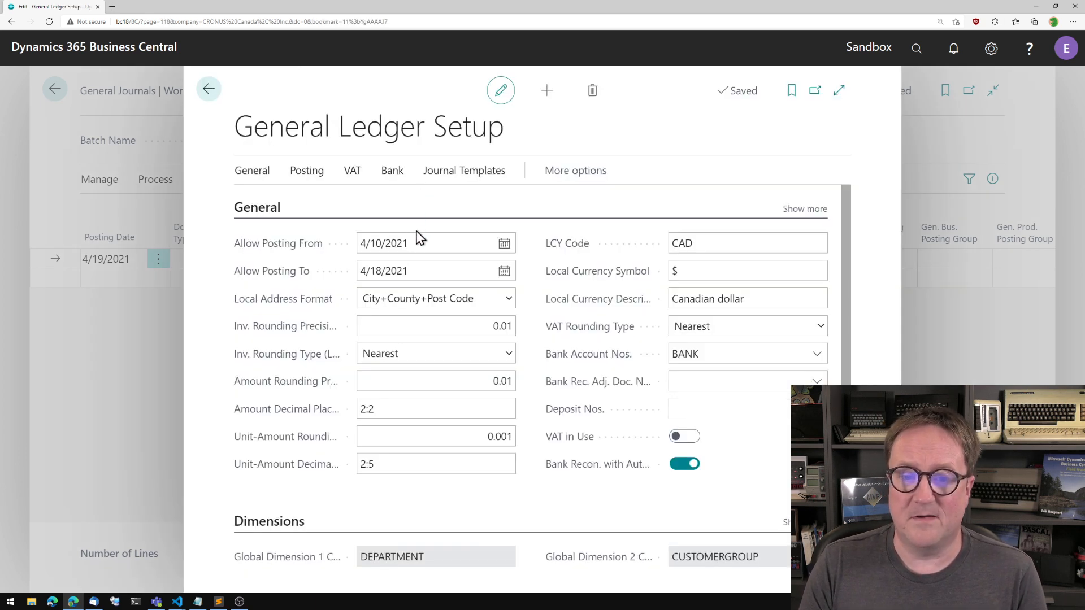
click(415, 243)
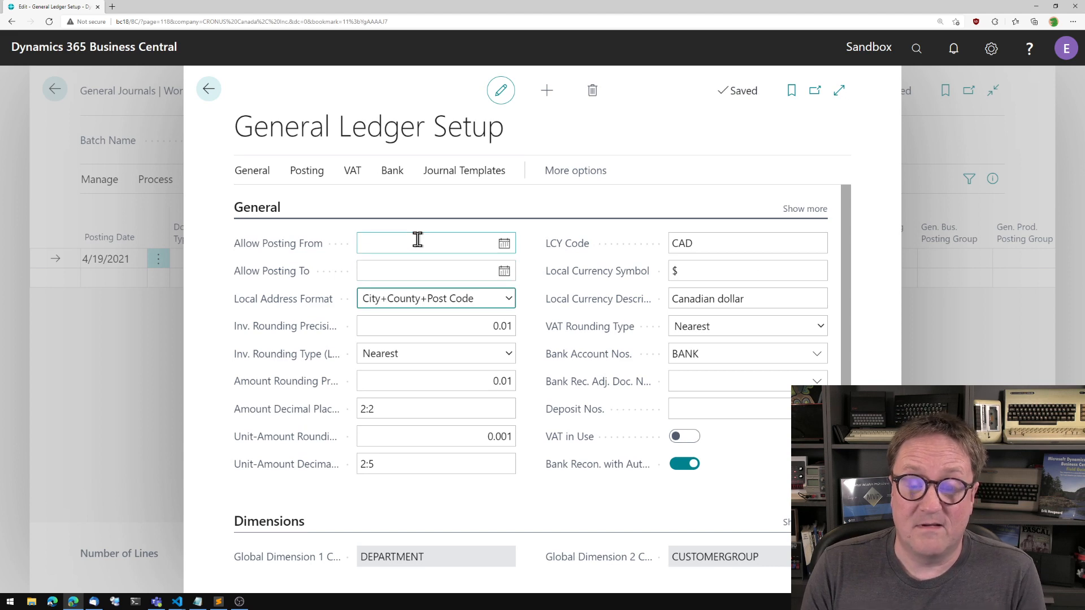
click(208, 89)
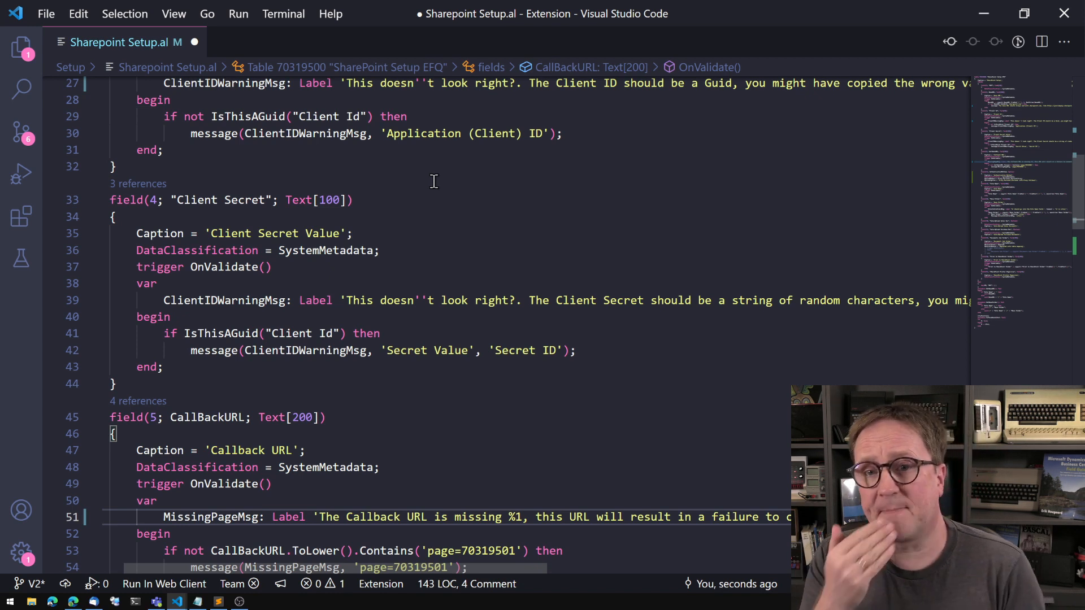
Step: Scroll up to the Client Id and Client Secret OnValidate triggers in Sharepoint Setup.al
scroll(up, 3)
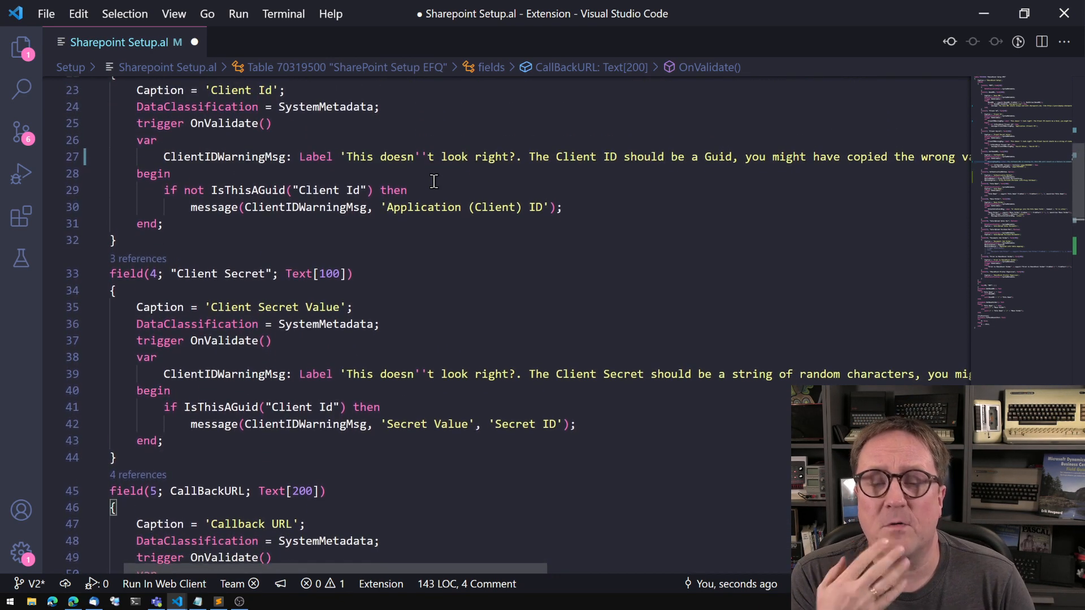
scroll(up, 3)
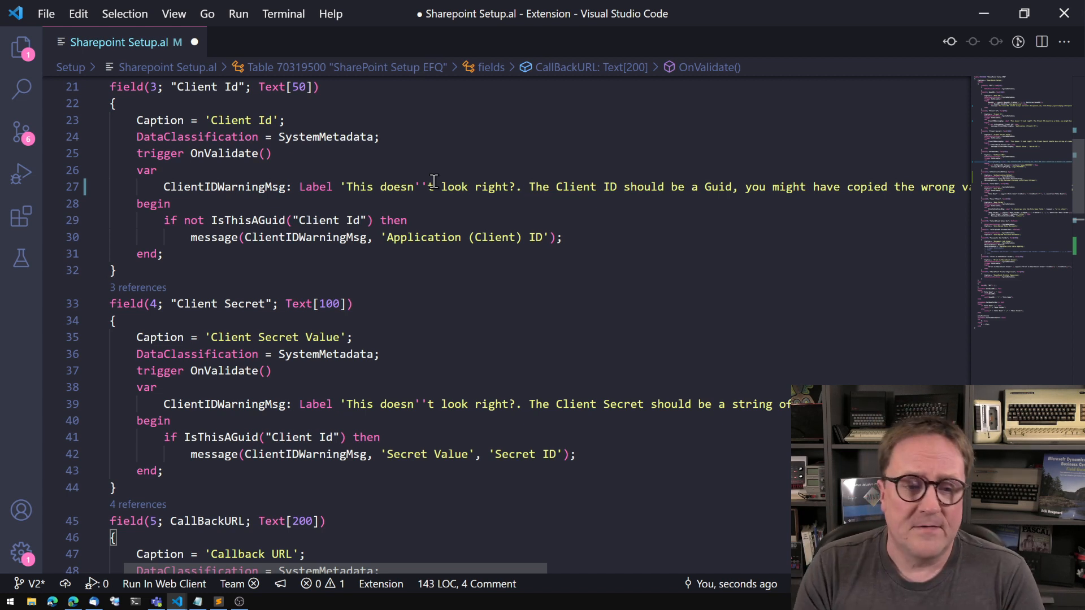
mouse_move(261, 196)
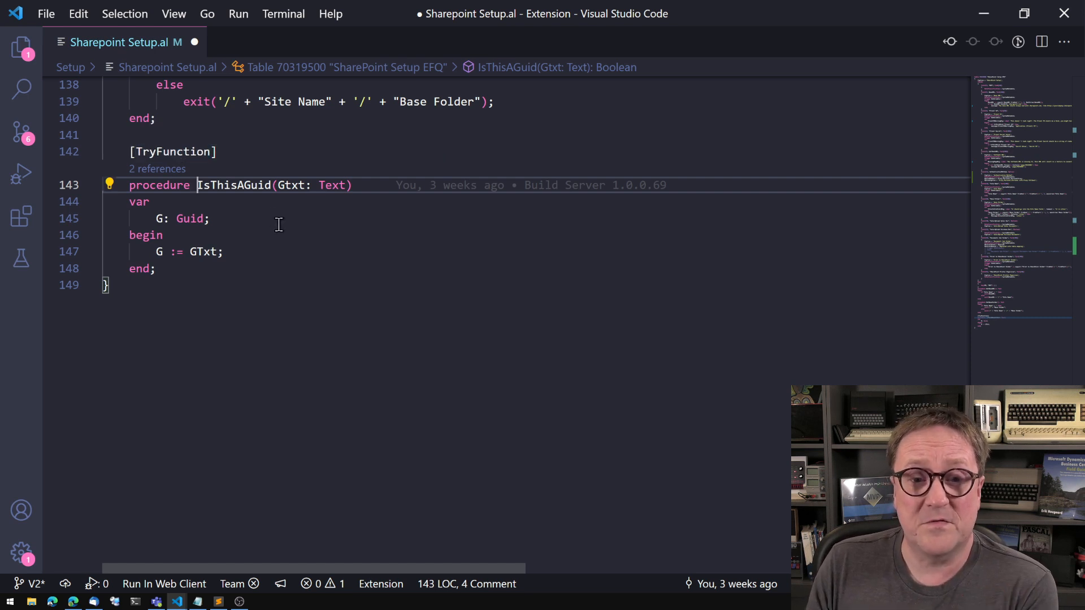
mouse_move(320, 222)
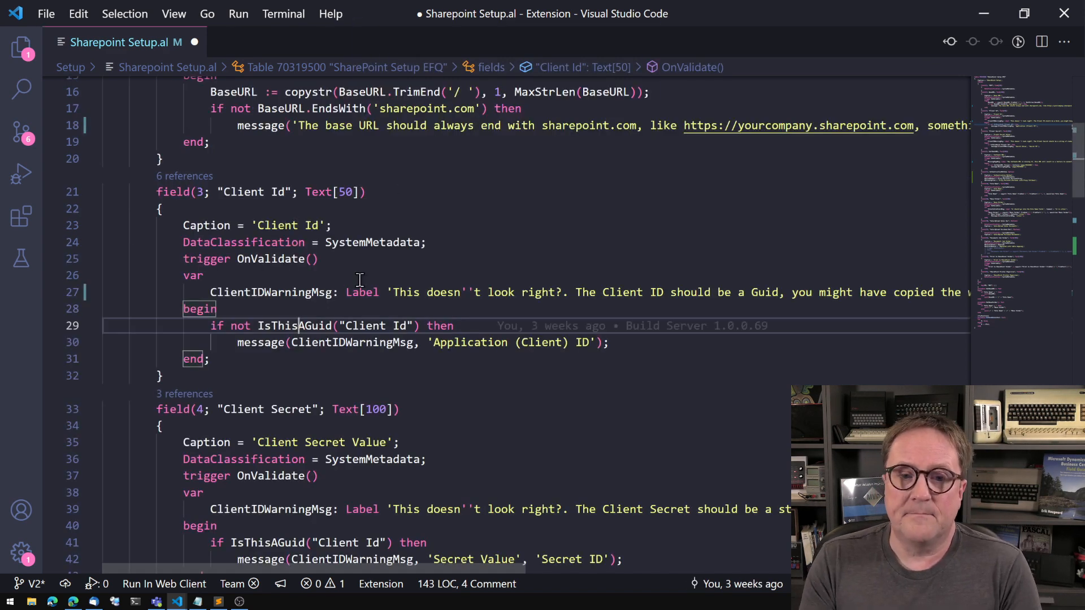
scroll(down, 3)
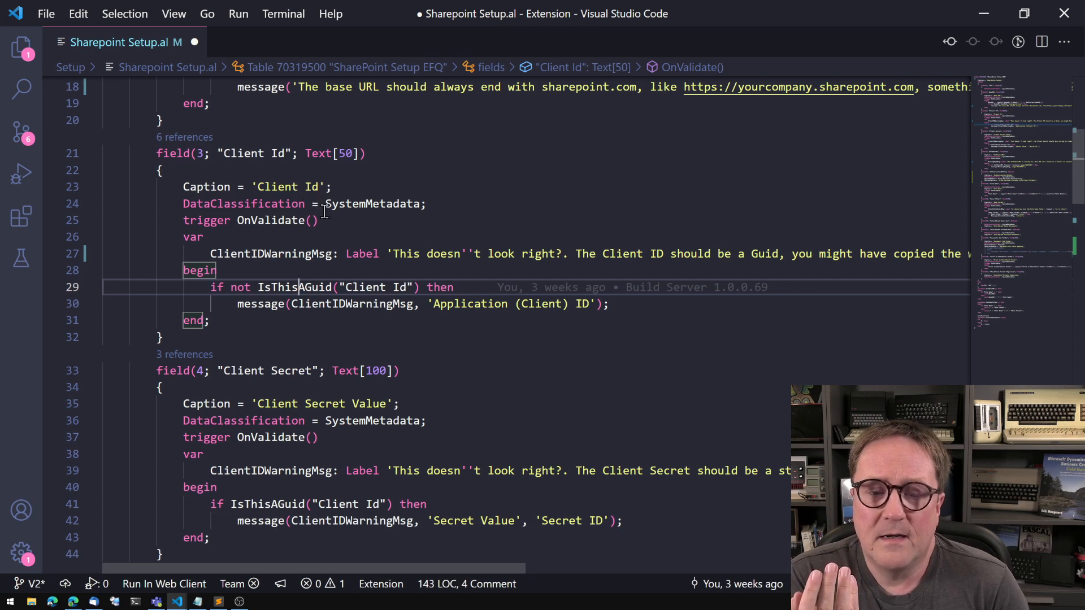
mouse_move(294, 287)
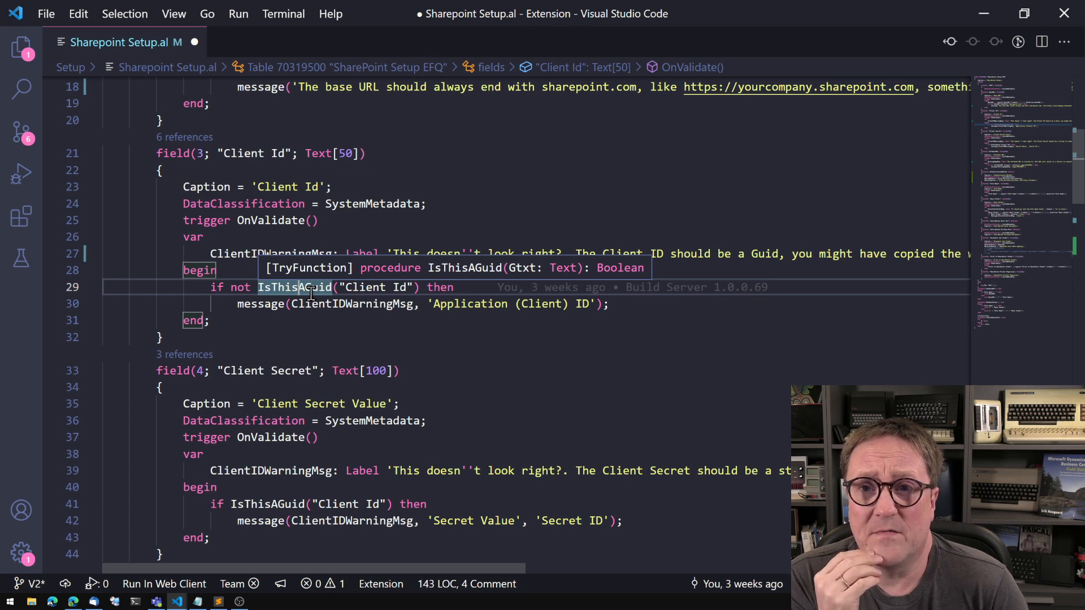
mouse_move(380, 297)
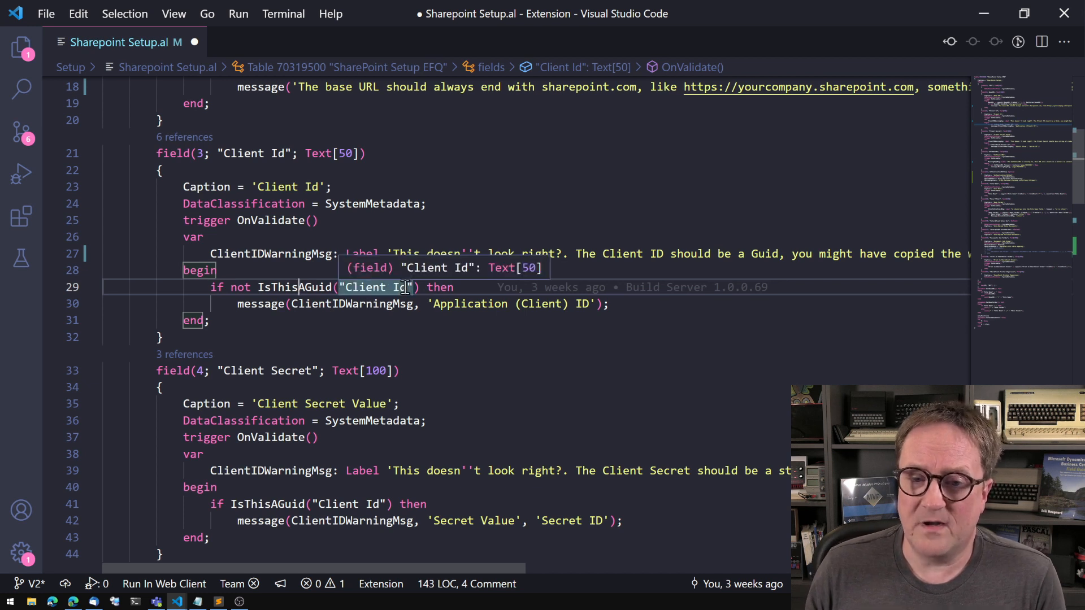
mouse_move(298, 287)
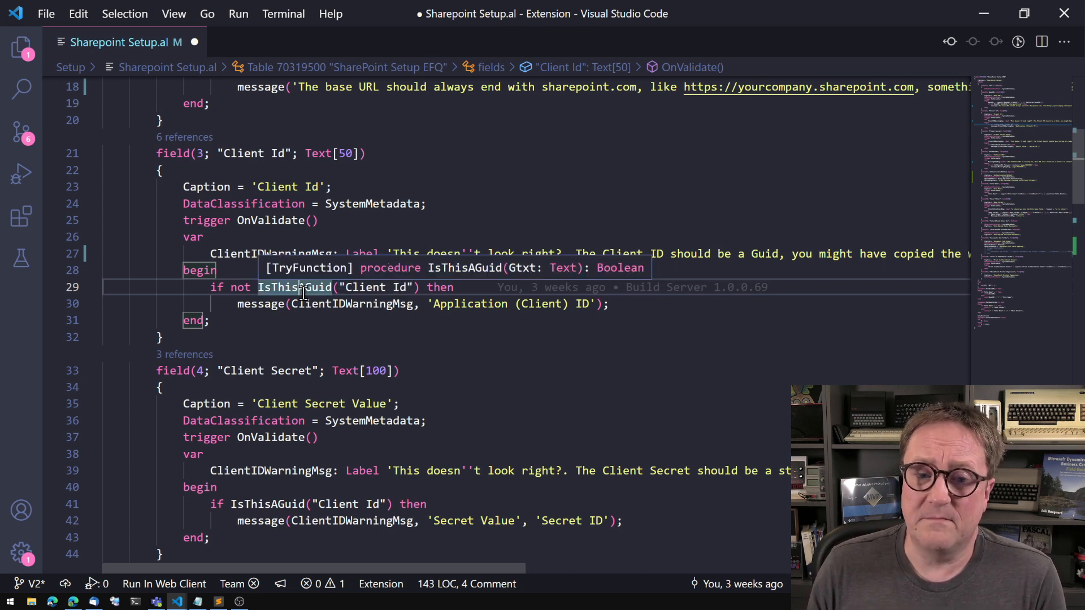
mouse_move(667, 335)
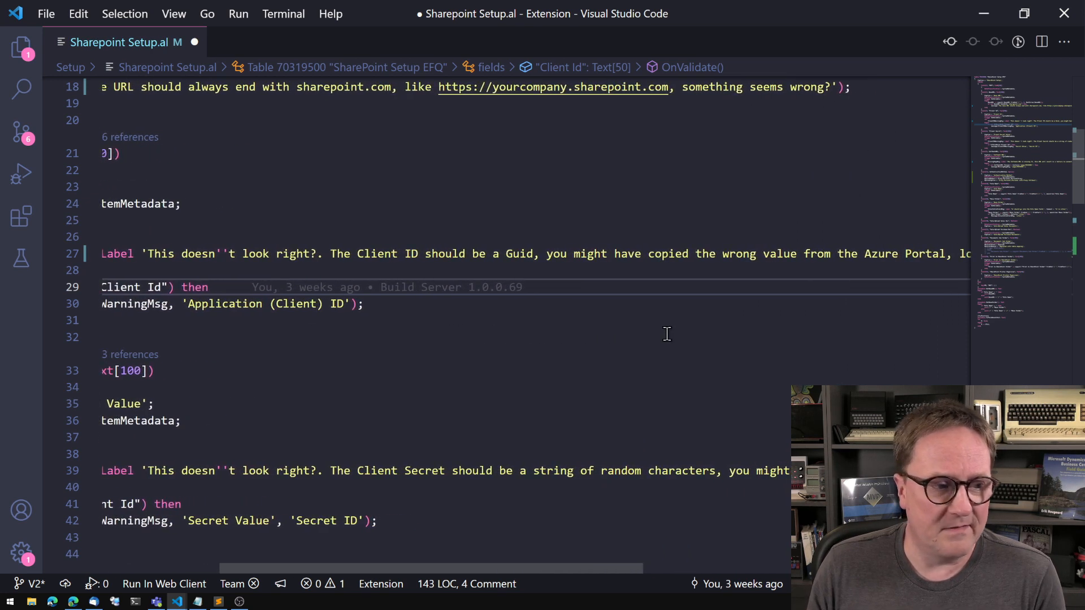
mouse_move(334, 365)
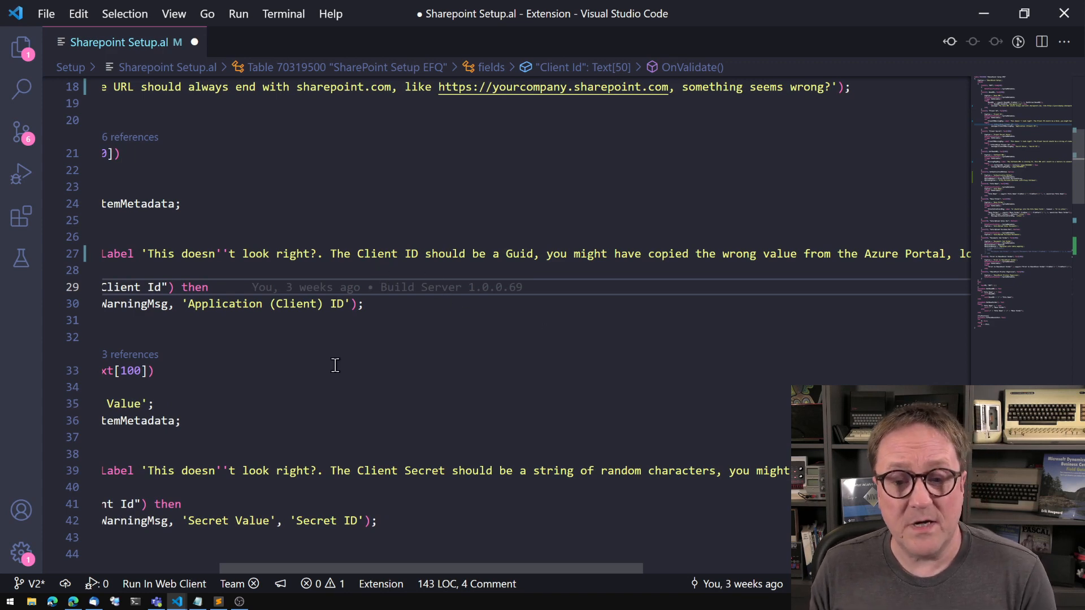
scroll(right, 3)
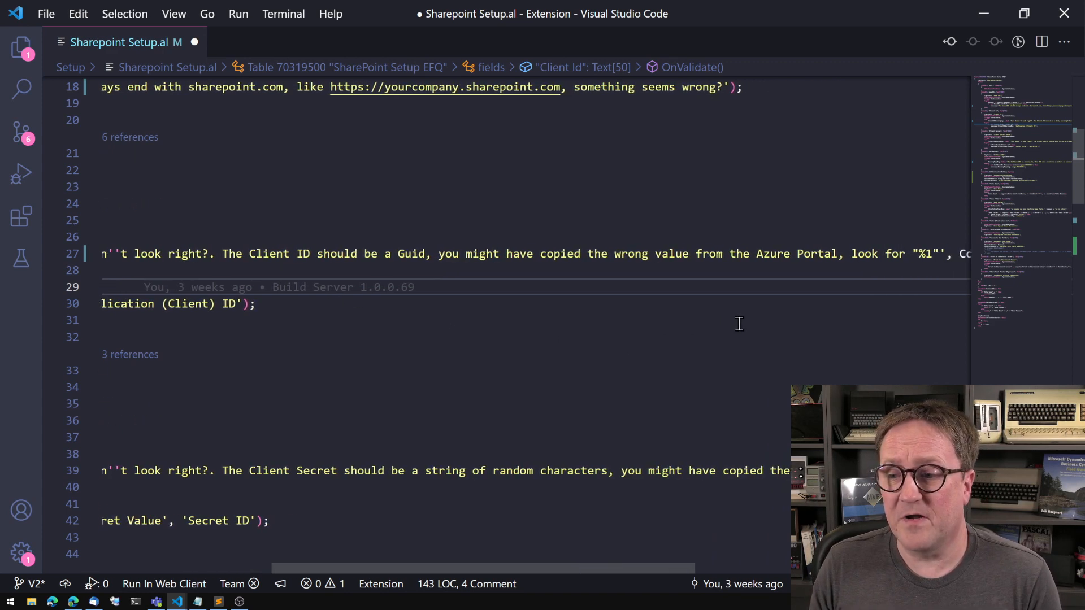
scroll(right, 3)
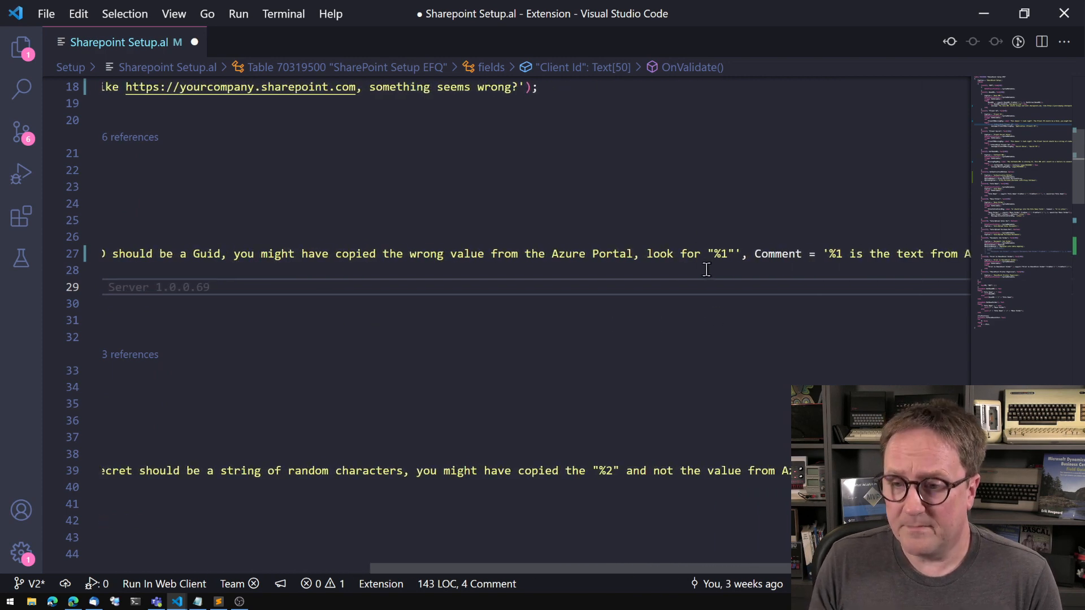
scroll(right, 3)
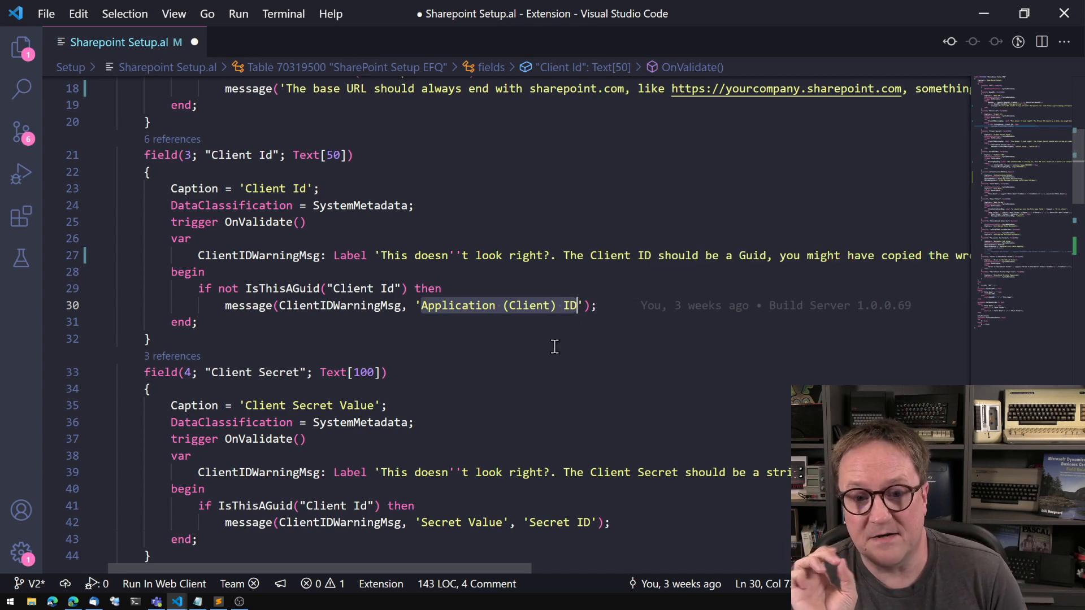
scroll(right, 3)
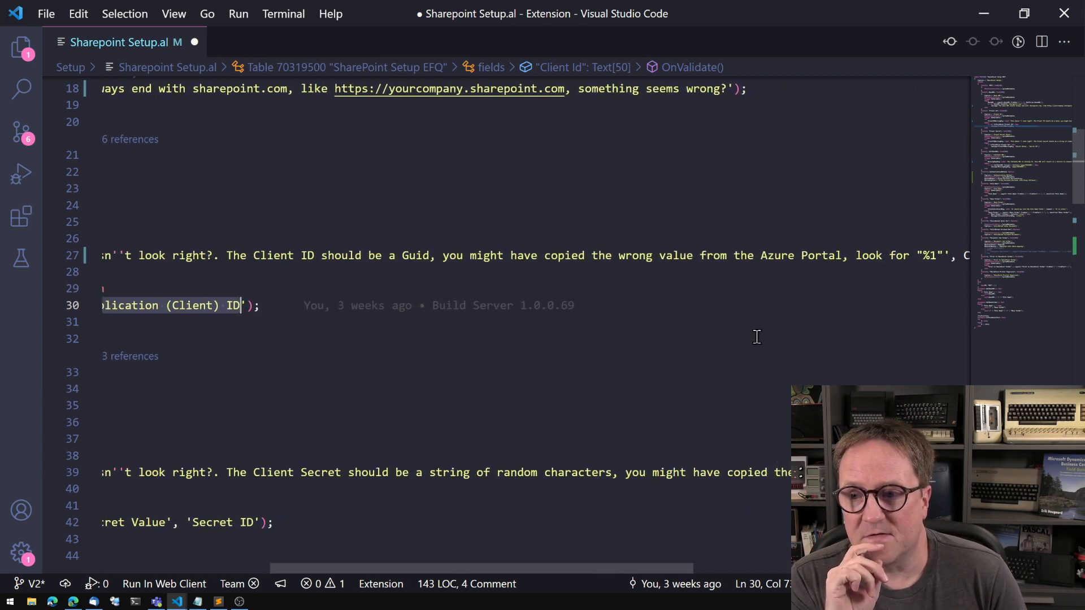
scroll(left, 3)
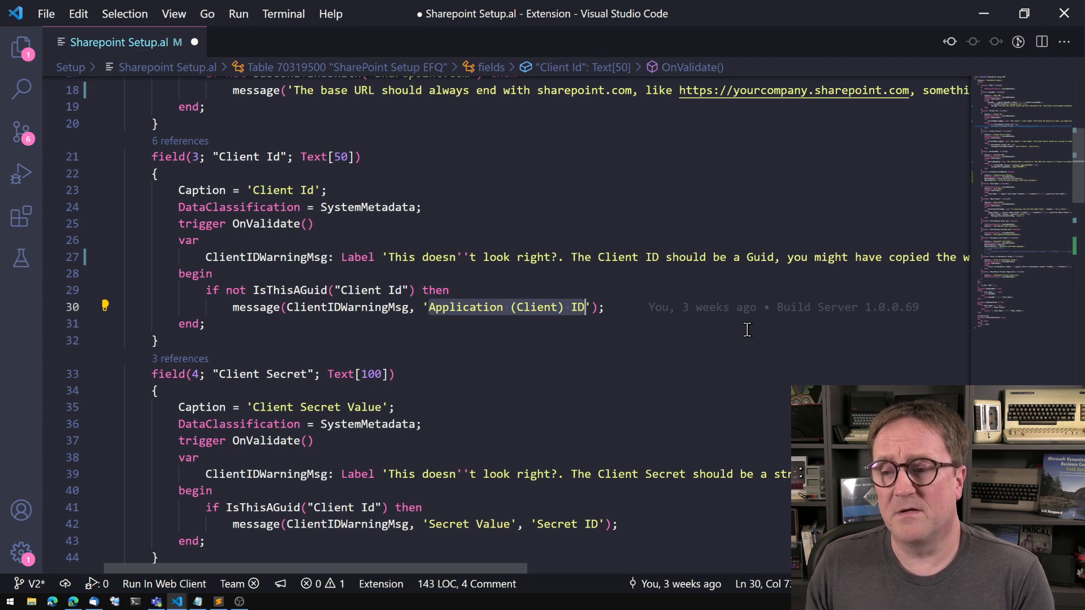
mouse_move(738, 397)
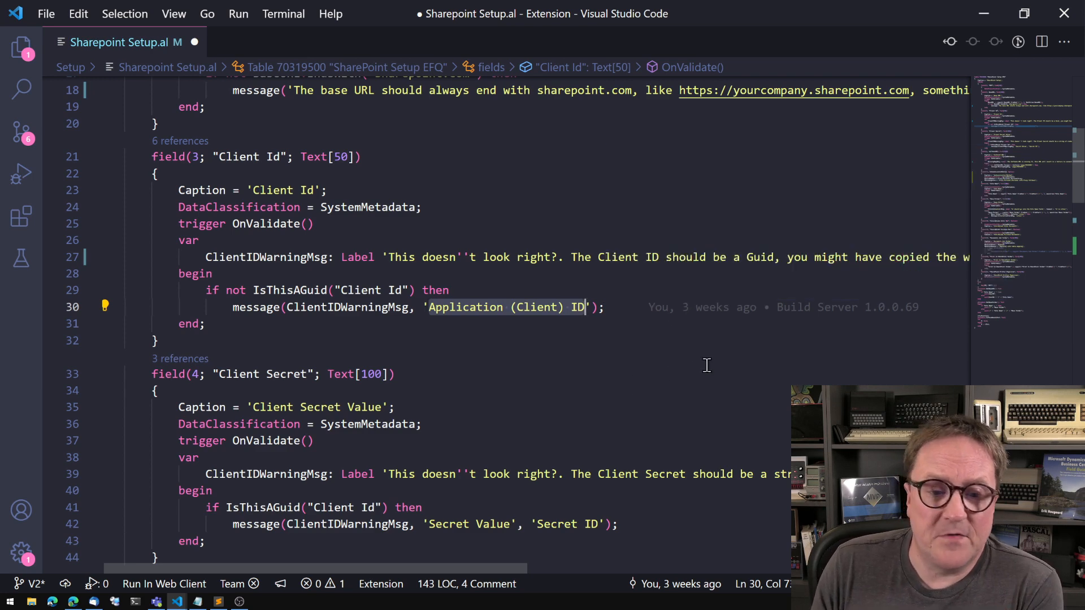
scroll(down, 3)
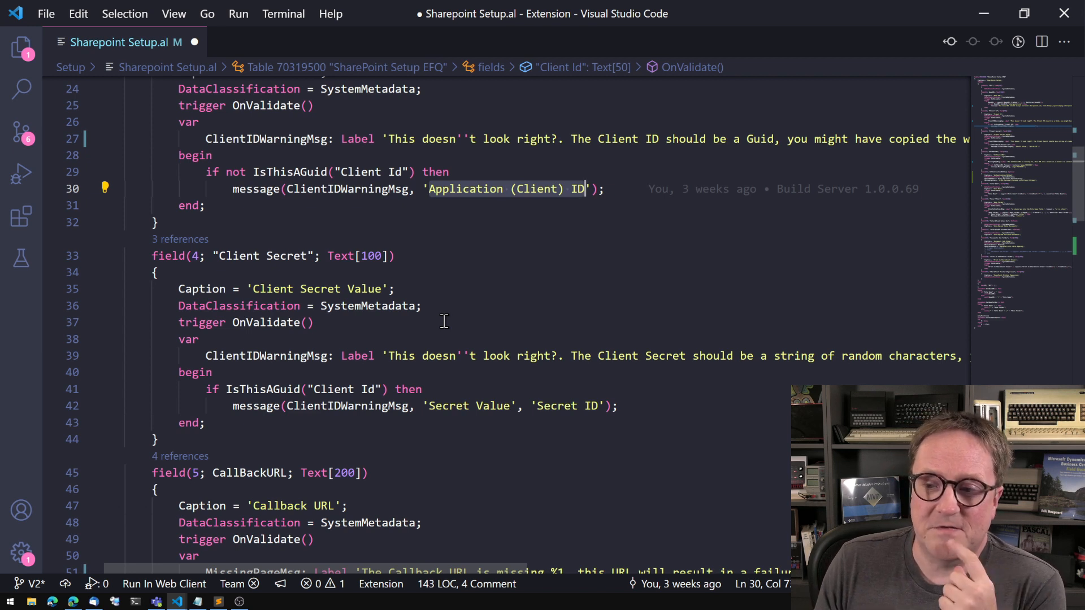
mouse_move(297, 422)
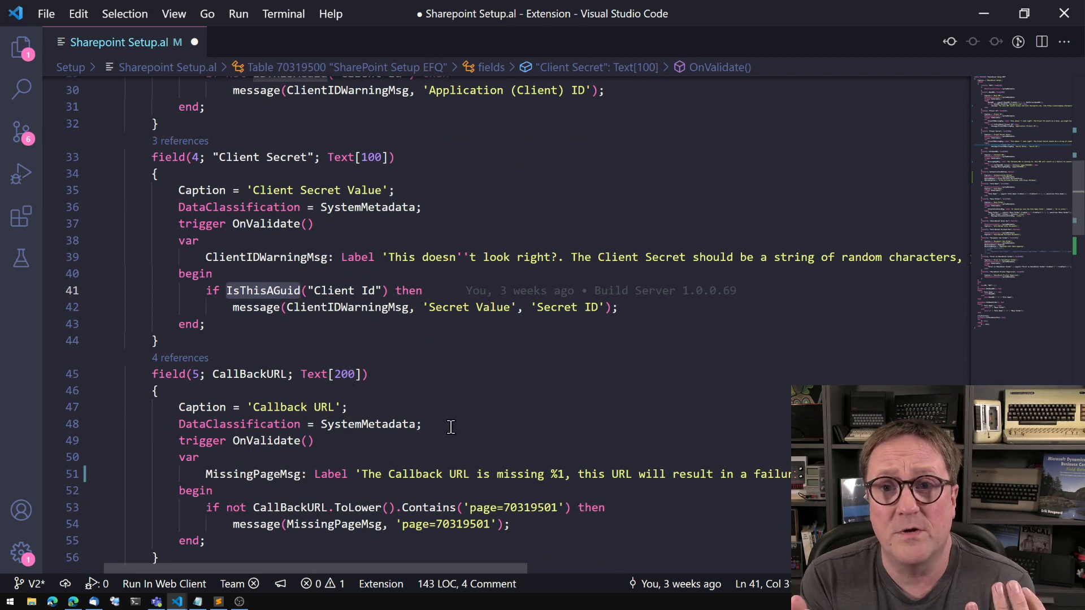
mouse_move(331, 356)
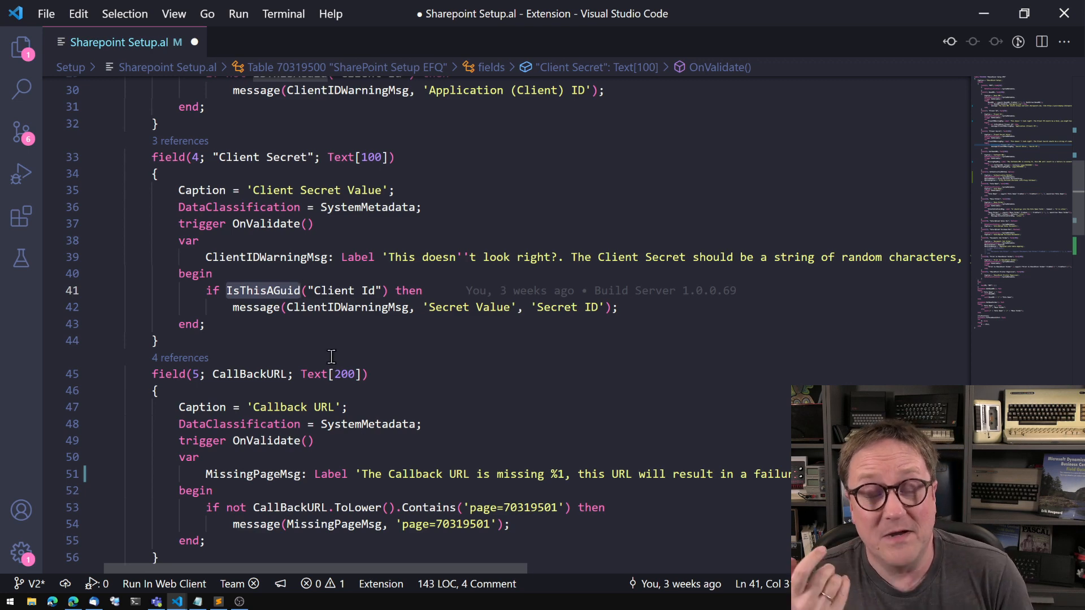
scroll(right, 3)
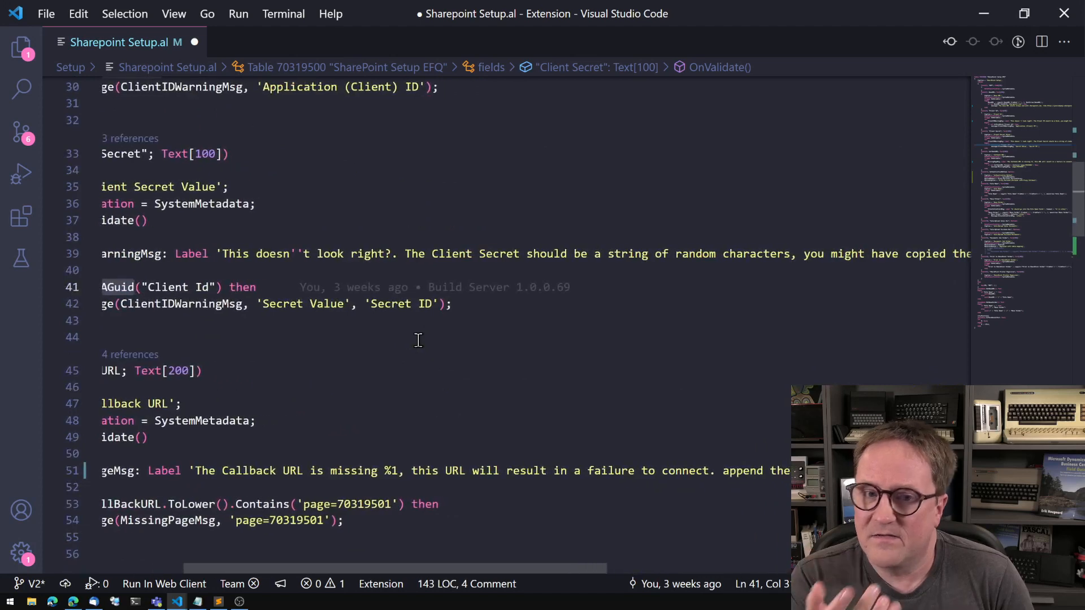
scroll(right, 3)
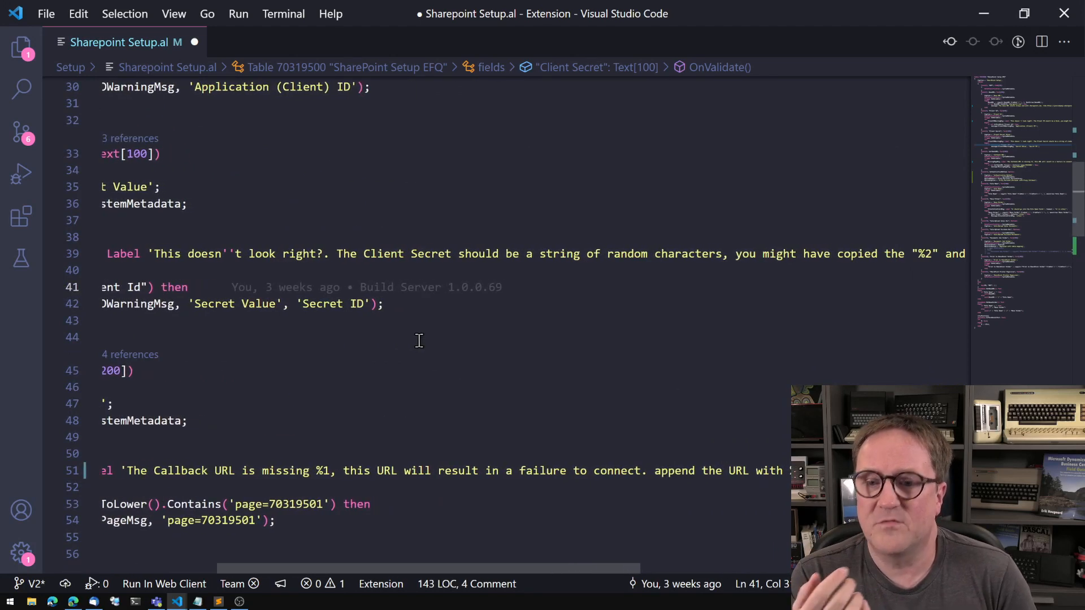
scroll(right, 3)
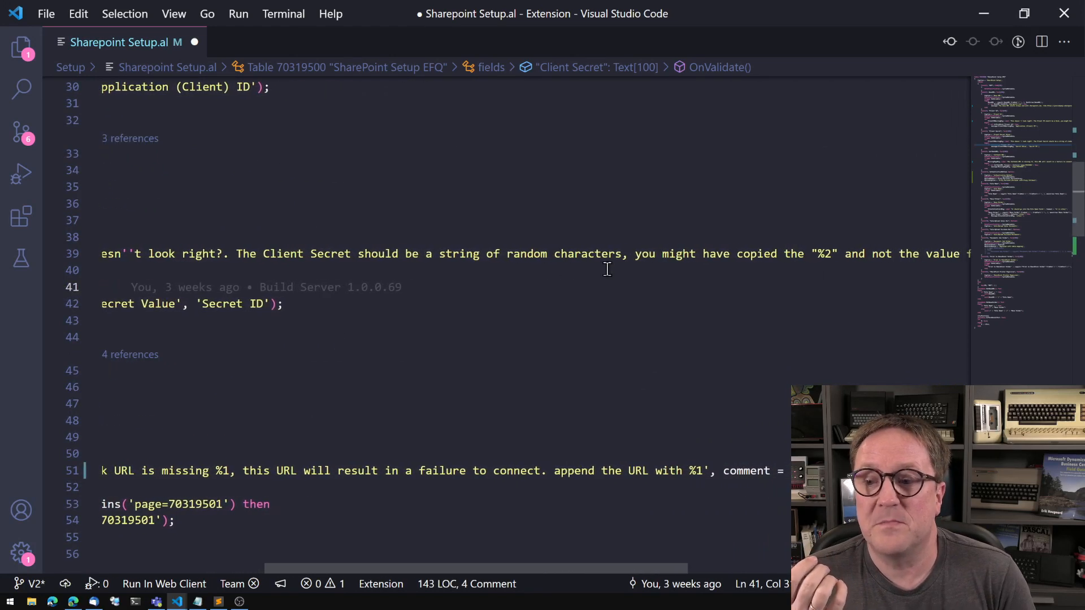
scroll(right, 3)
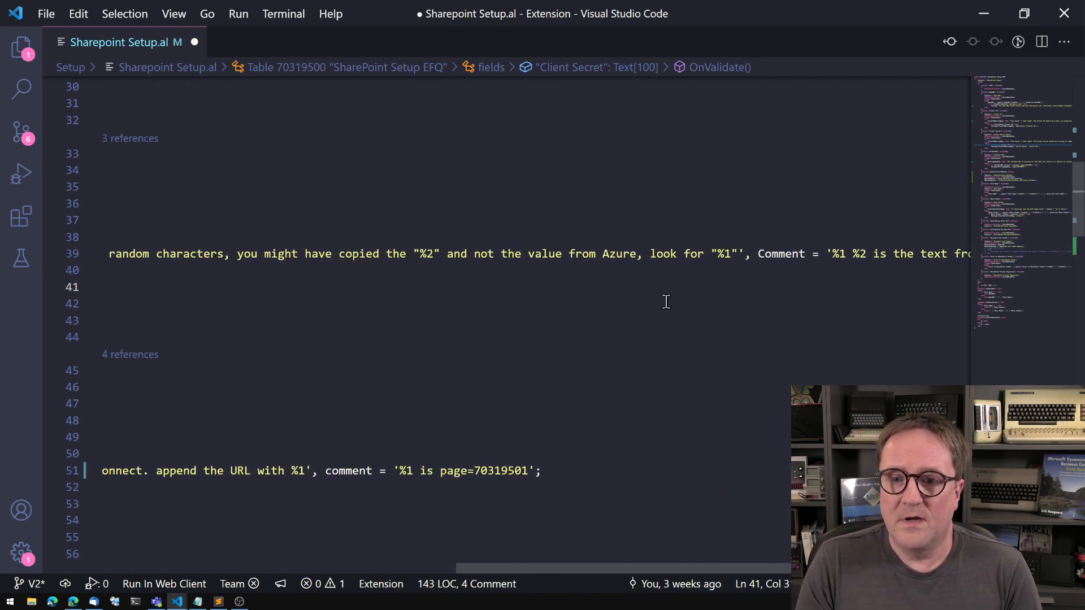
mouse_move(737, 261)
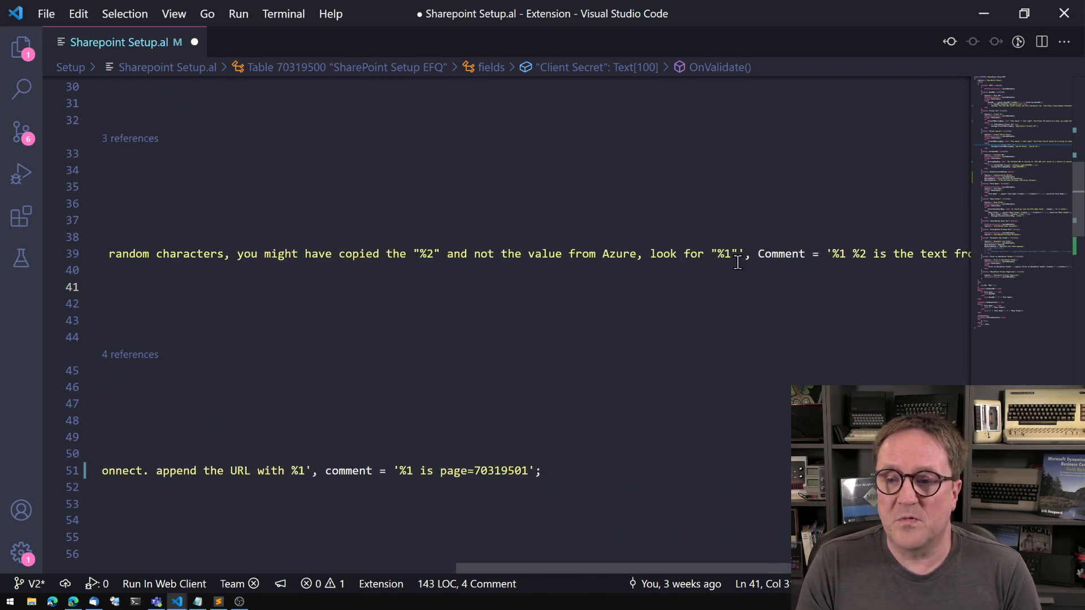
scroll(left, 3)
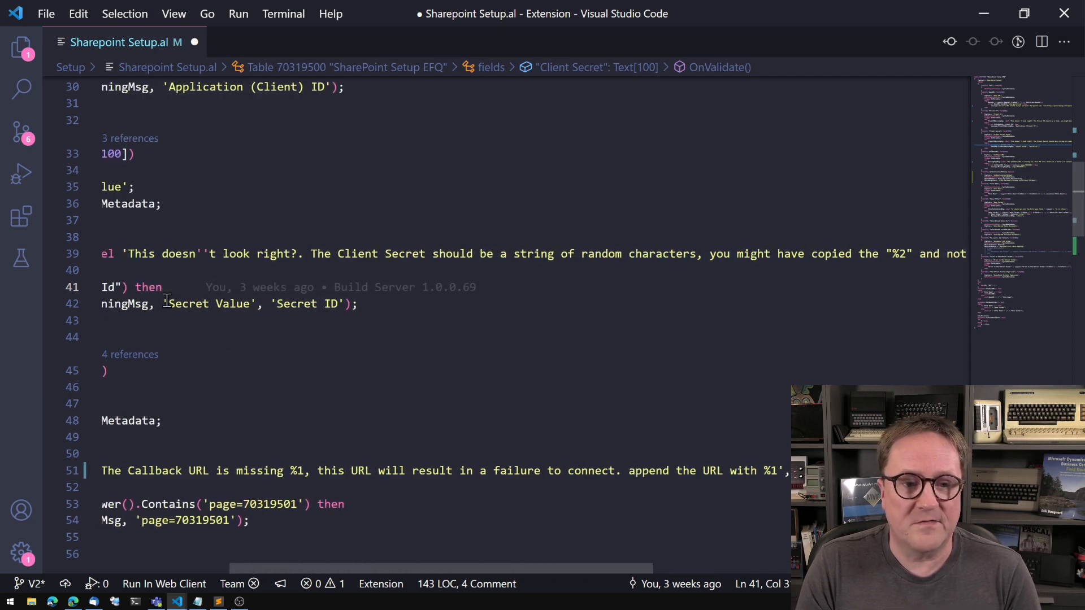
mouse_move(303, 328)
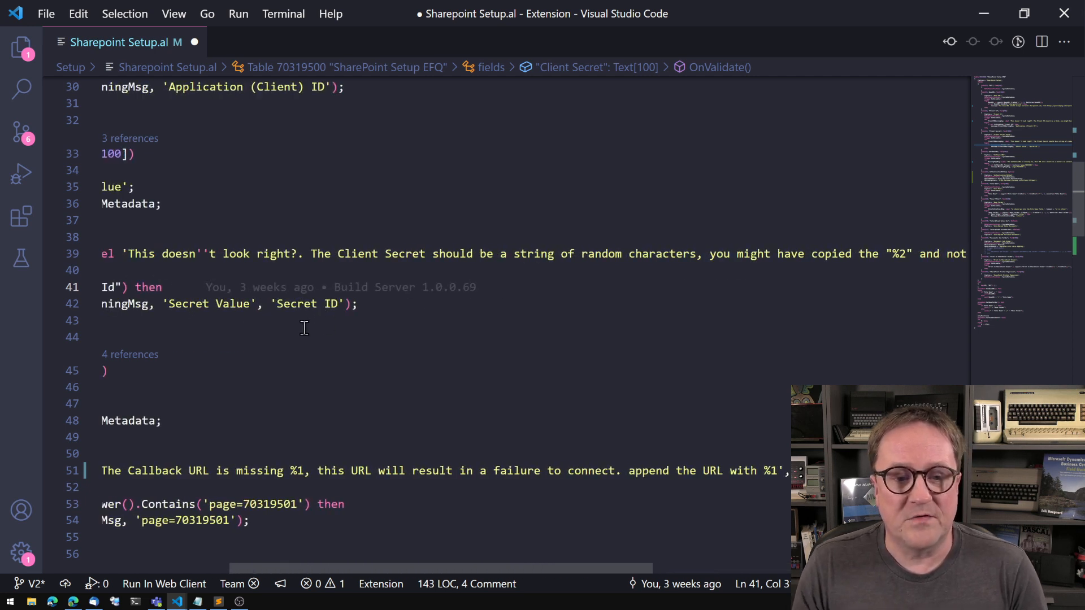
mouse_move(421, 356)
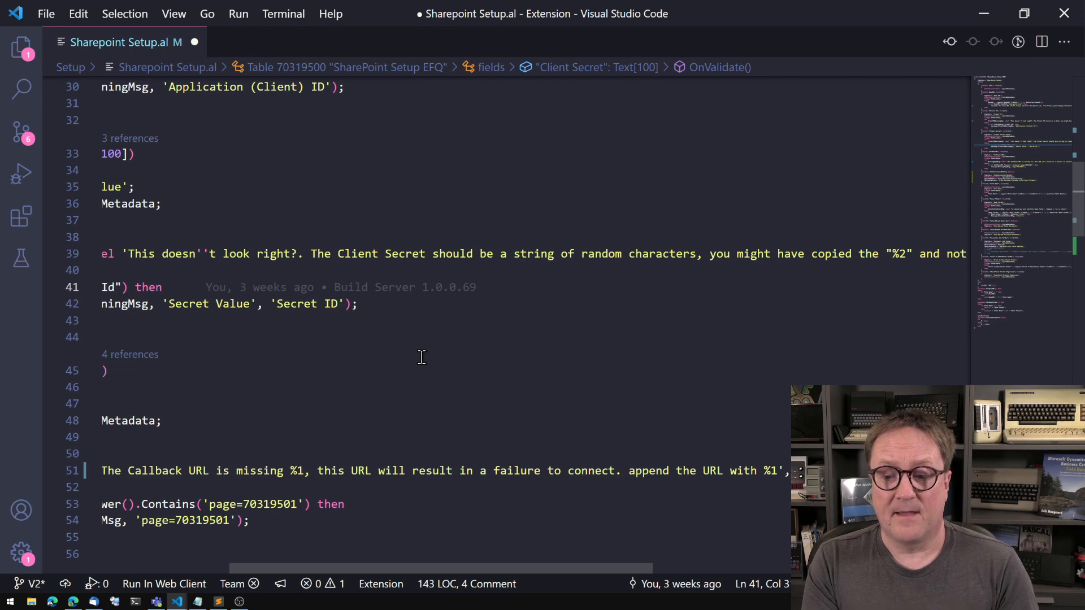
scroll(down, 3)
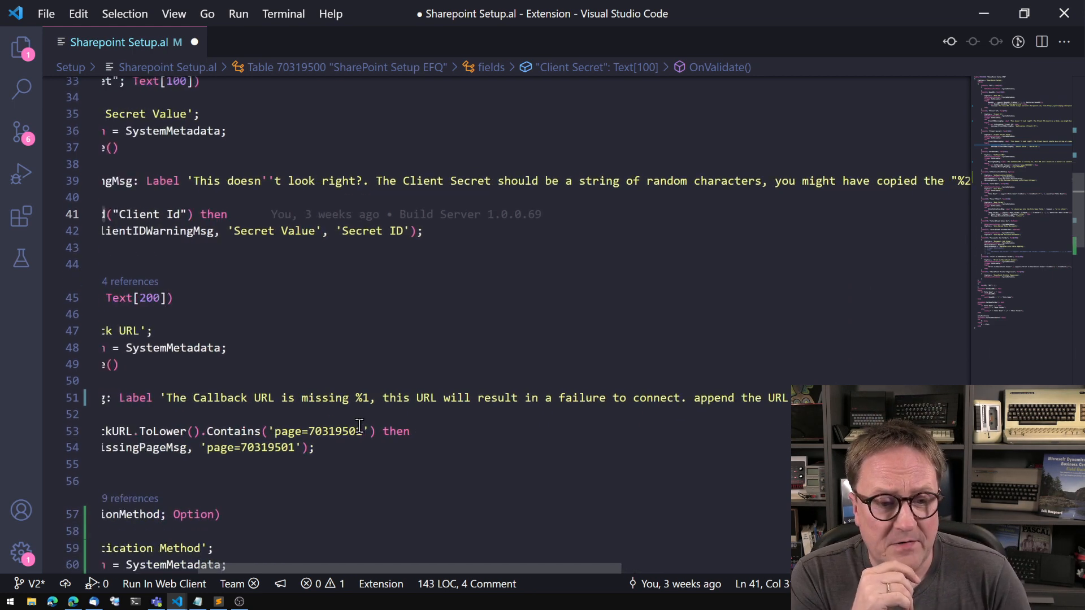
scroll(down, 3)
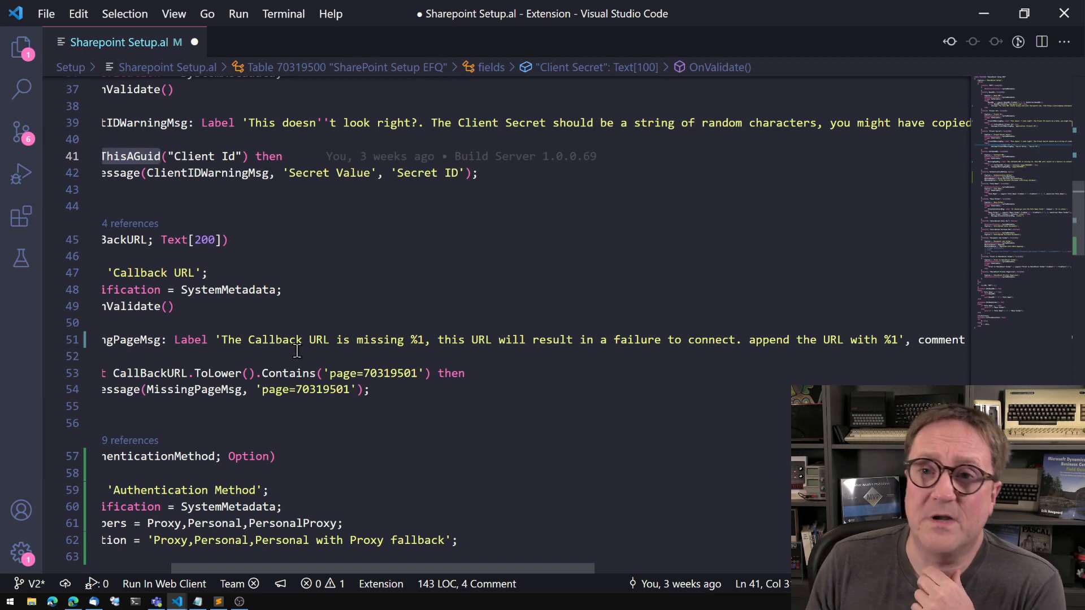
mouse_move(331, 378)
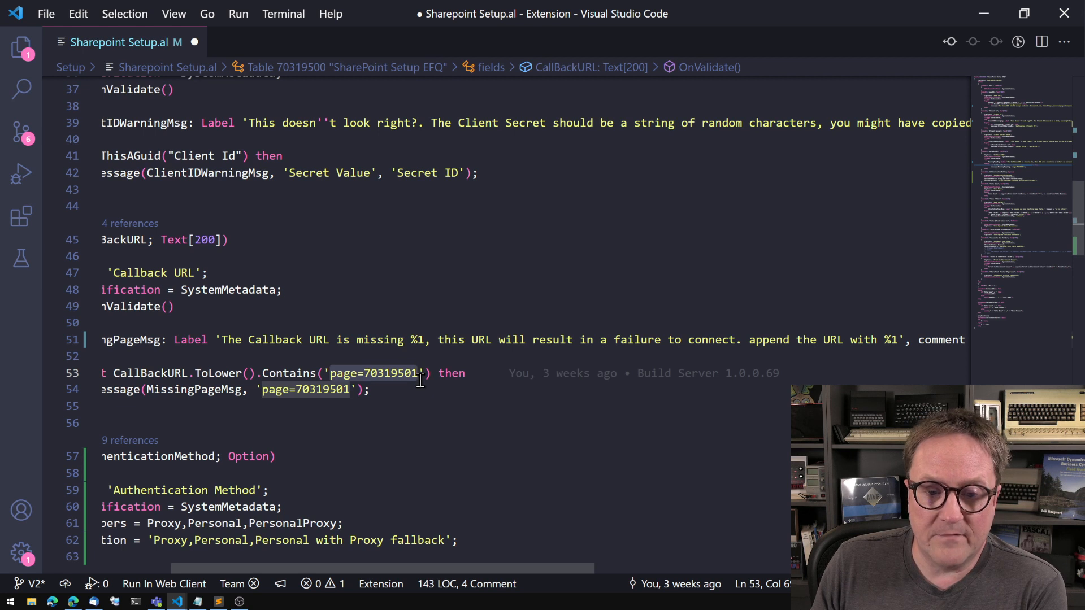
mouse_move(490, 421)
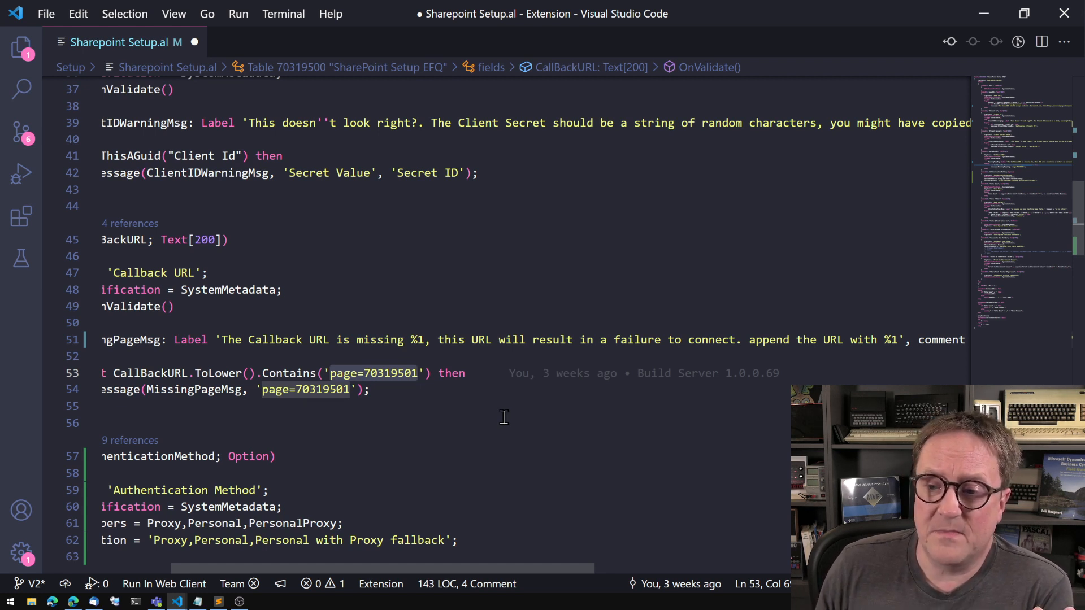
scroll(right, 3)
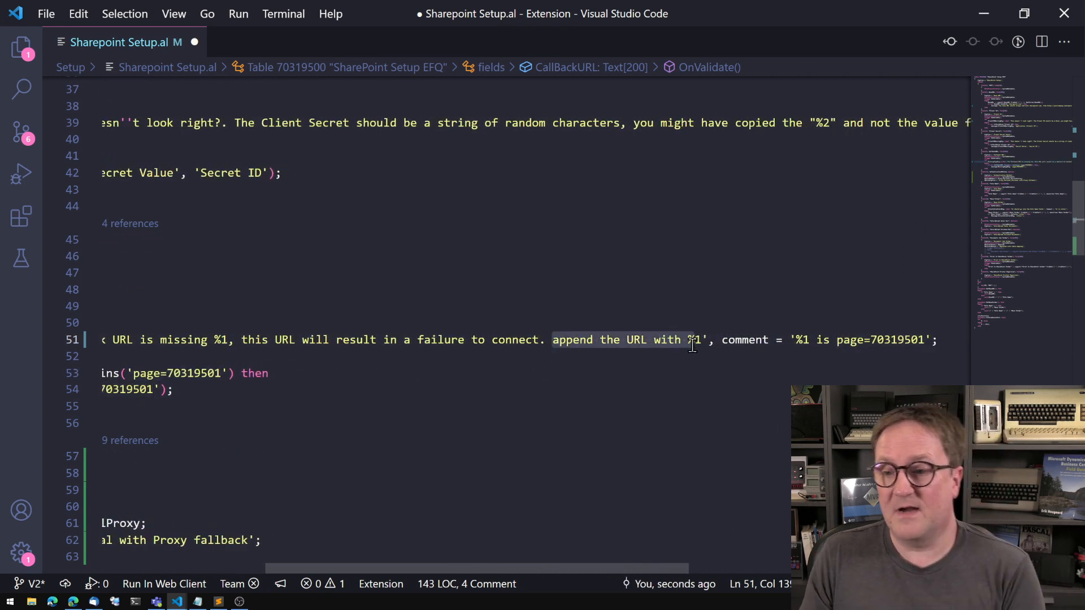
scroll(left, 3)
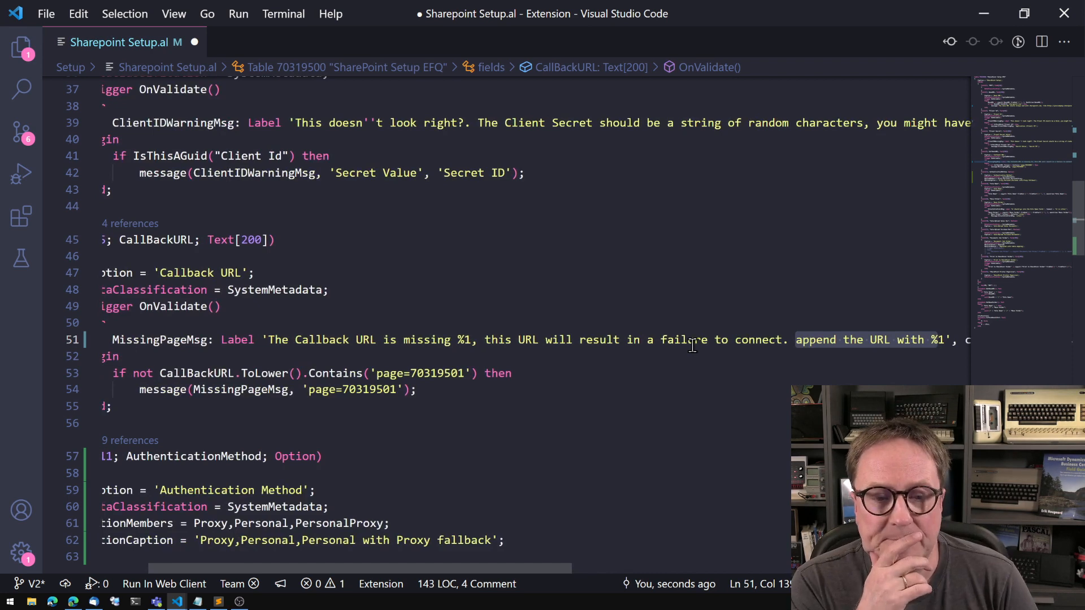
scroll(up, 3)
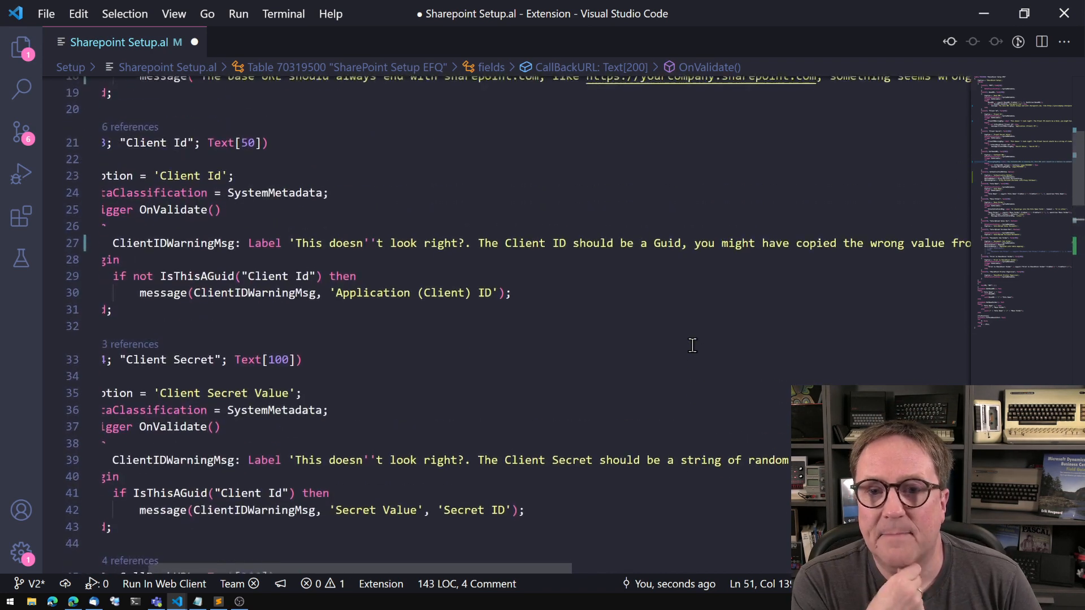
scroll(up, 3)
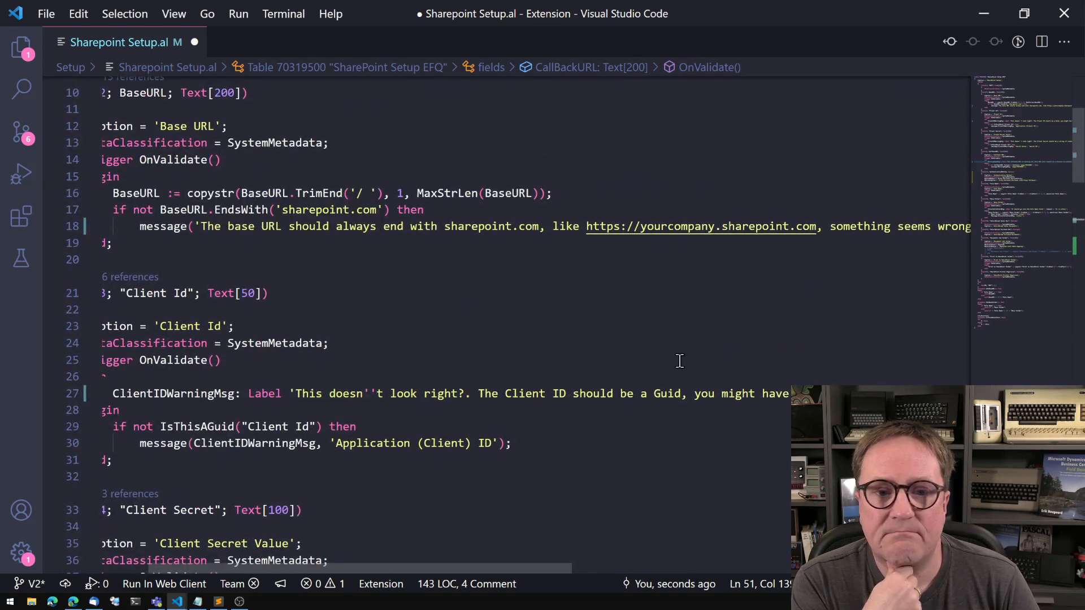
mouse_move(374, 288)
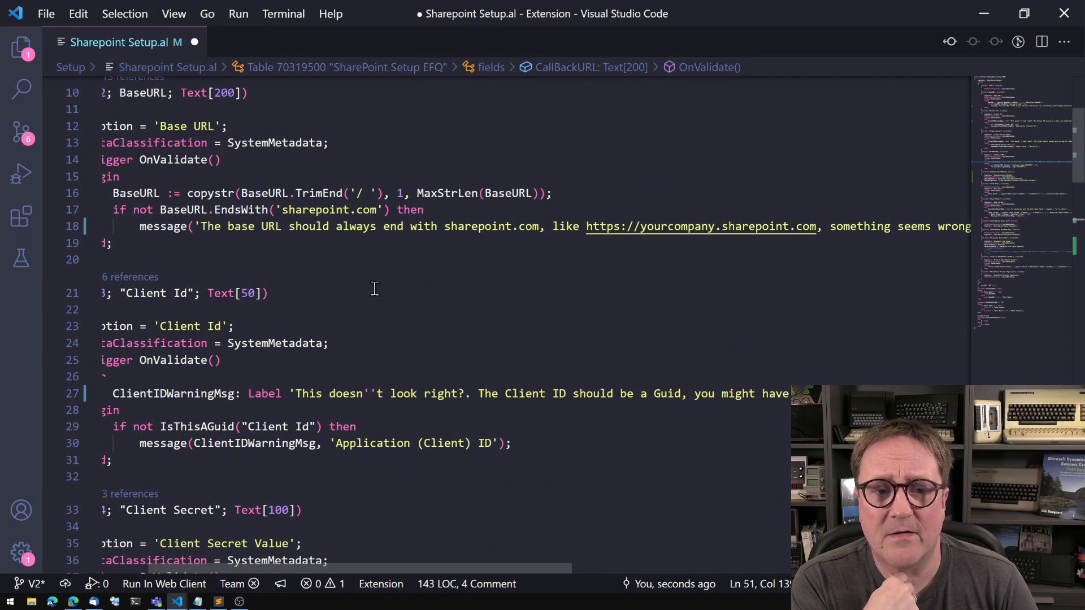